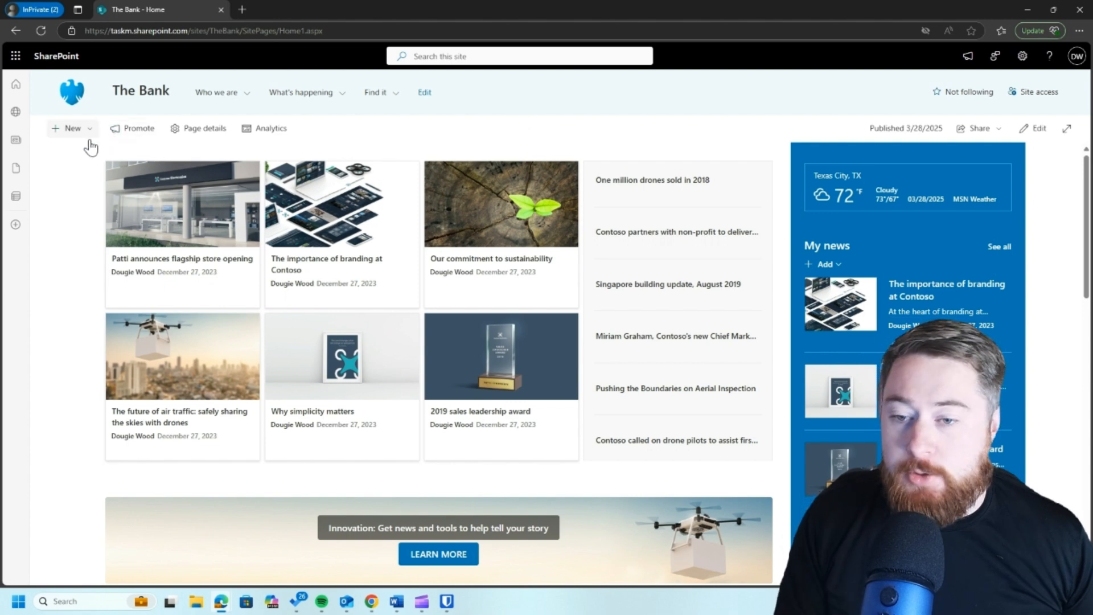
mouse_move(83, 151)
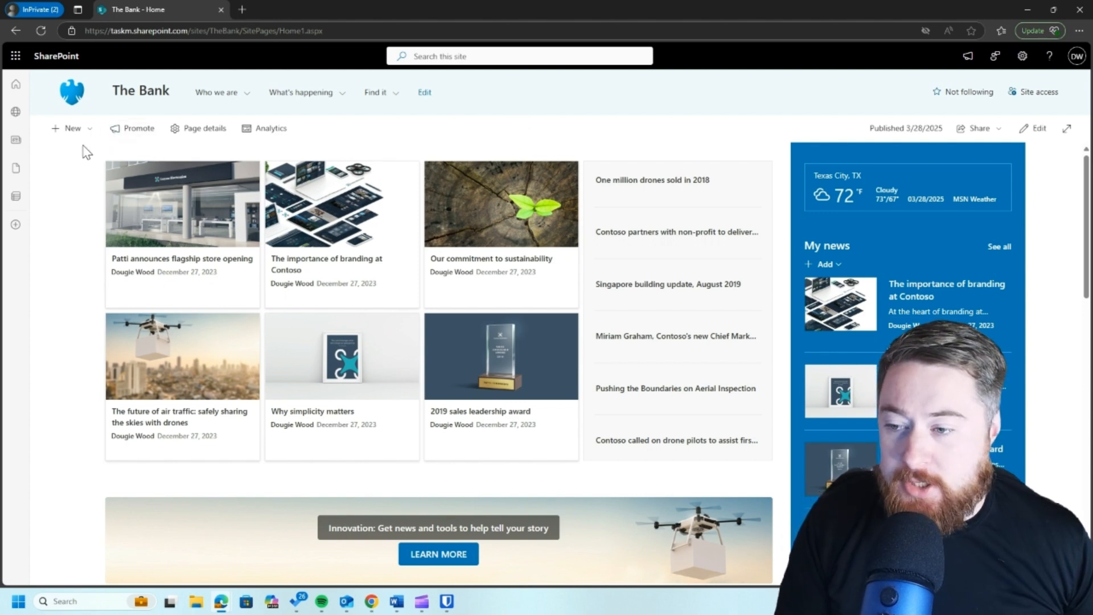
mouse_move(66, 230)
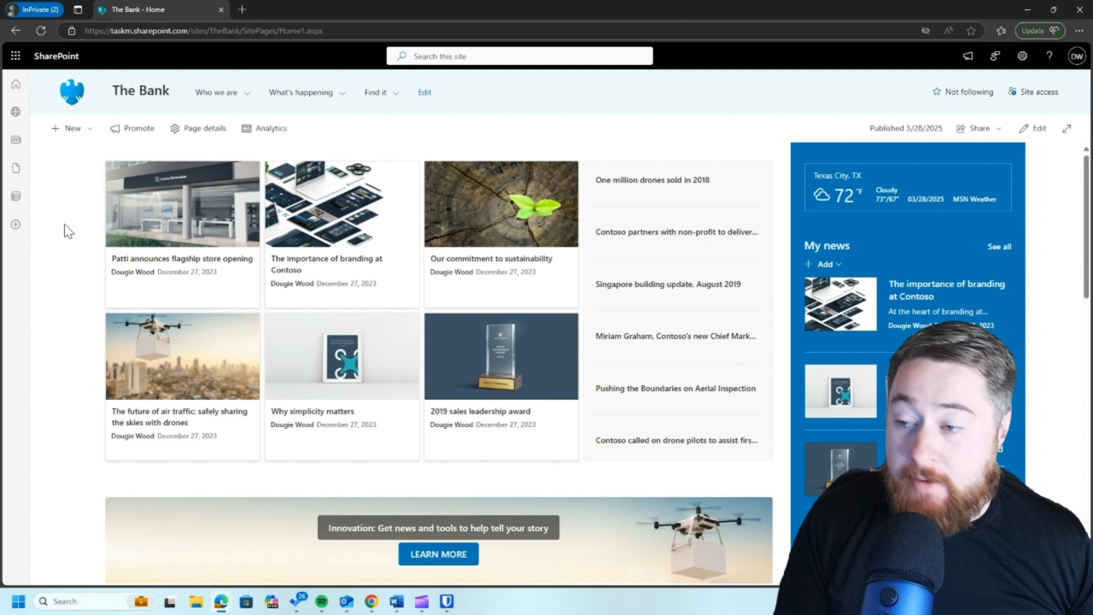
Review the Bank homepage content and switch the page into edit mode.
scroll(down, 3)
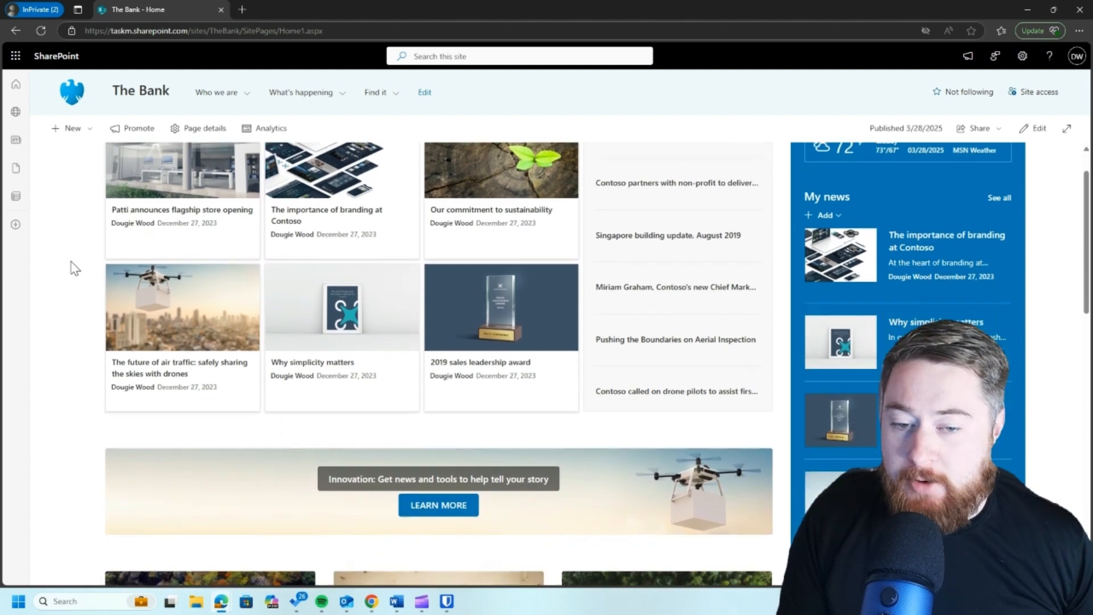
scroll(down, 3)
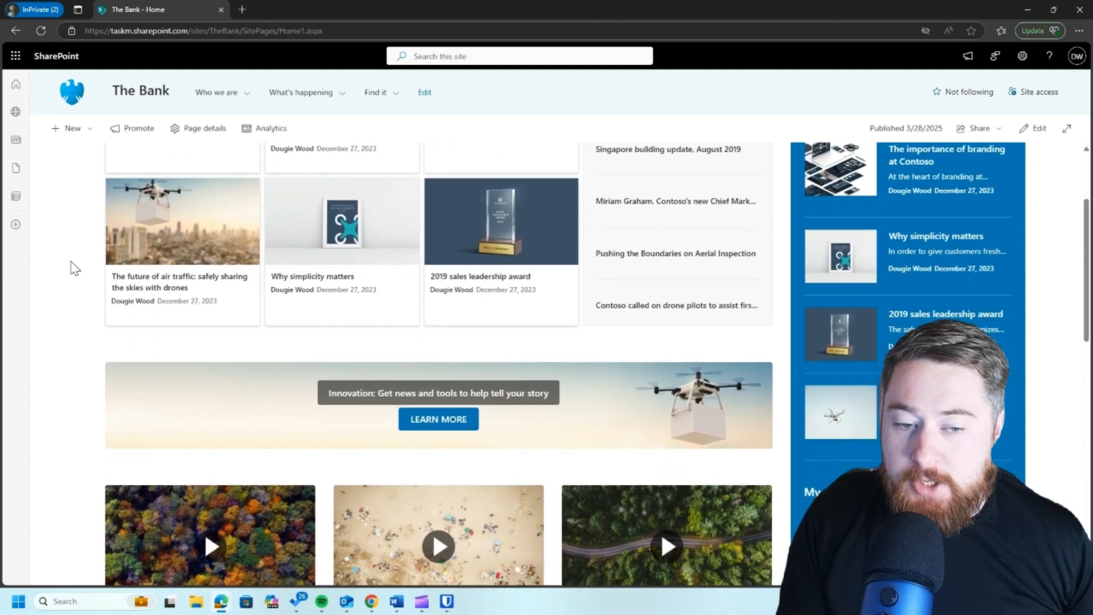
scroll(down, 3)
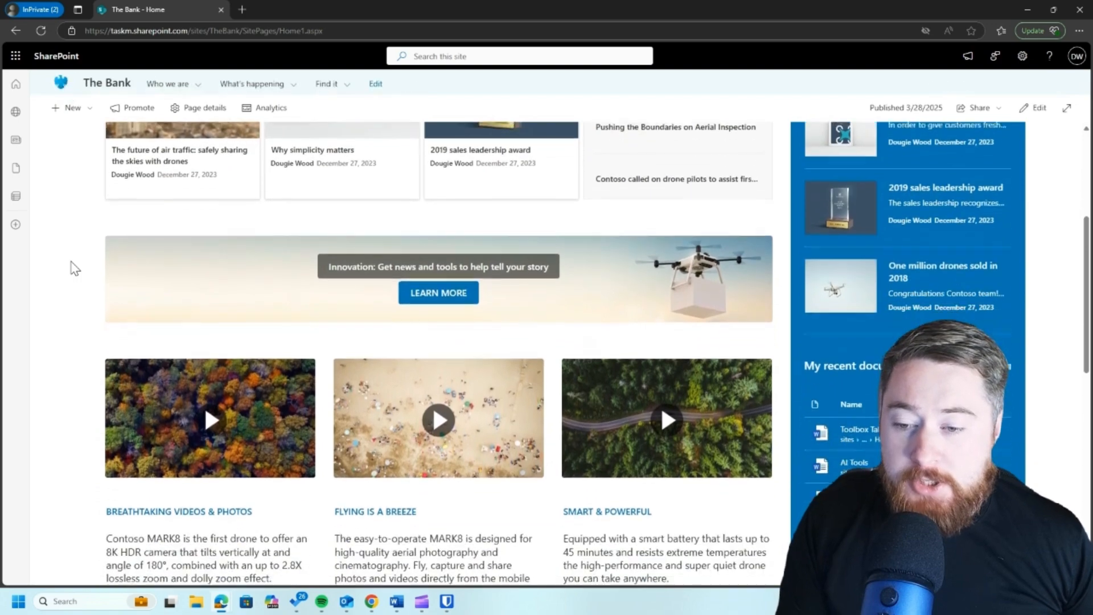
scroll(down, 3)
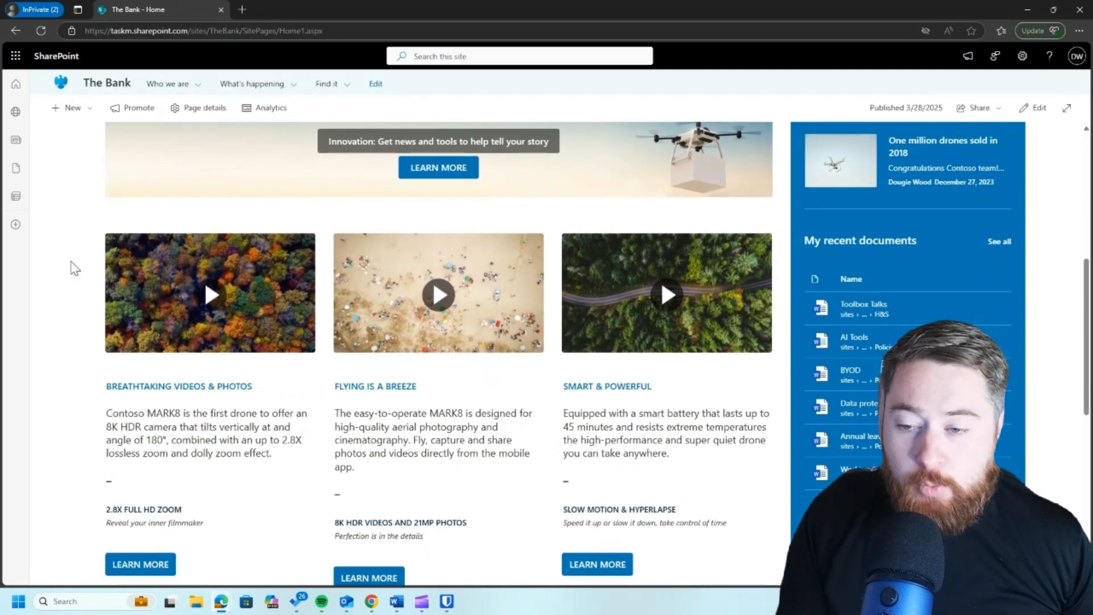
scroll(down, 3)
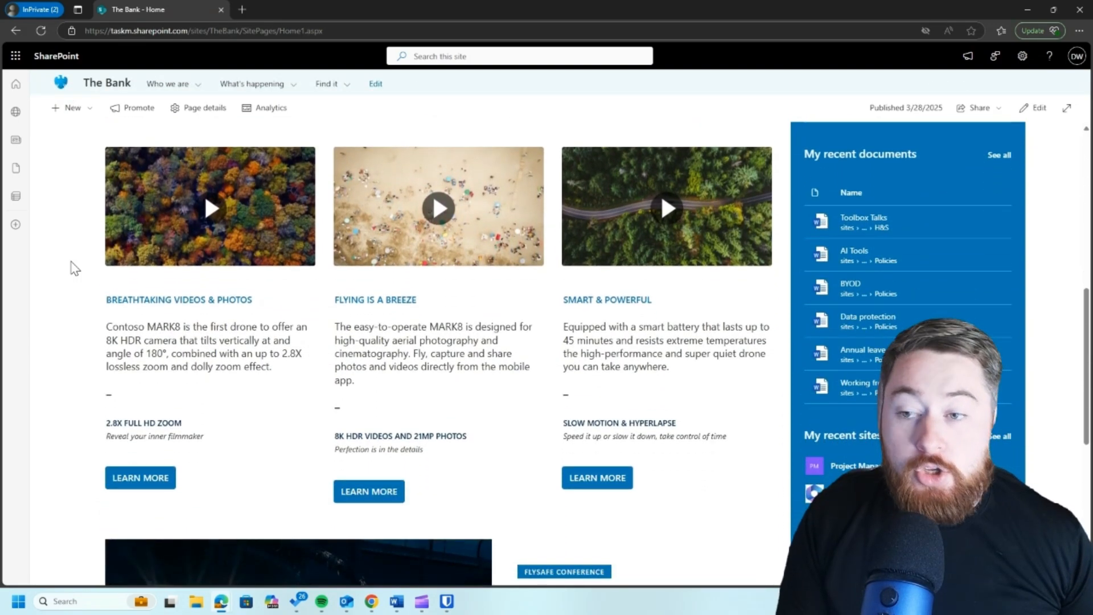
scroll(down, 3)
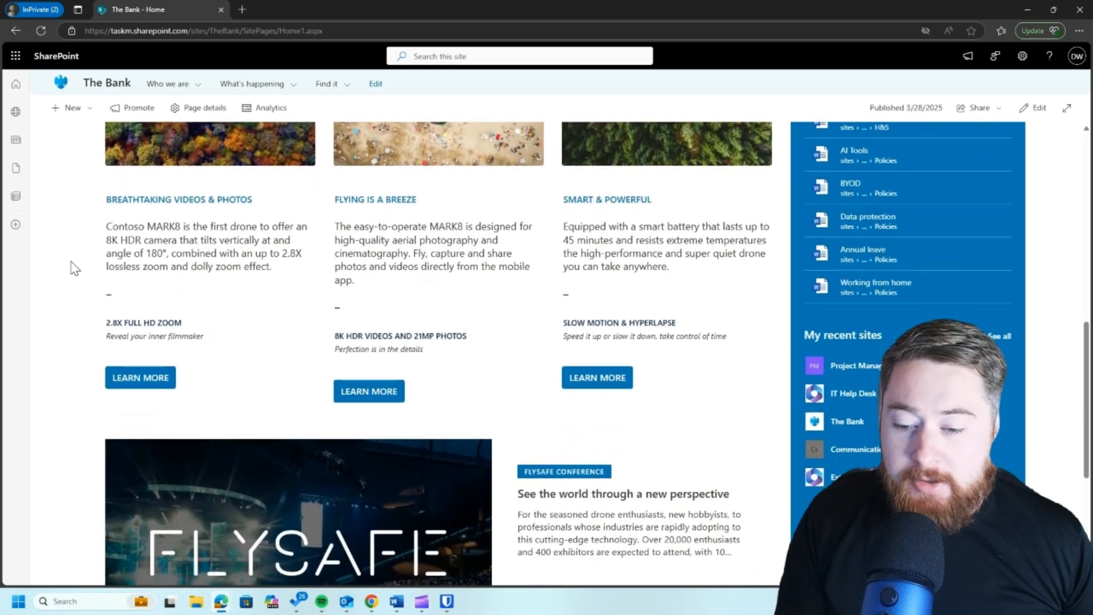
scroll(down, 3)
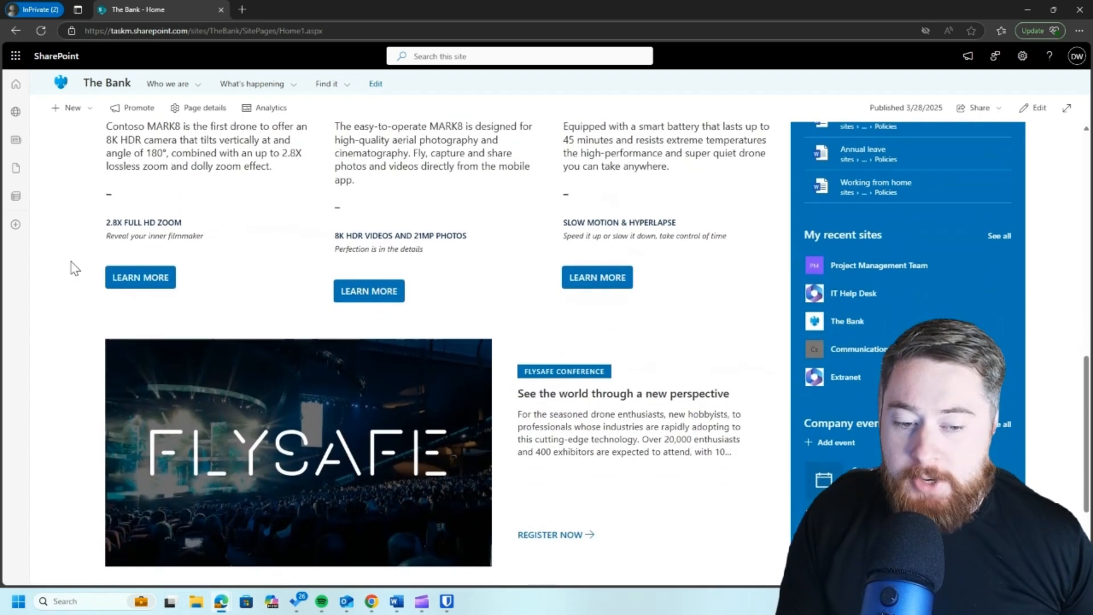
scroll(down, 3)
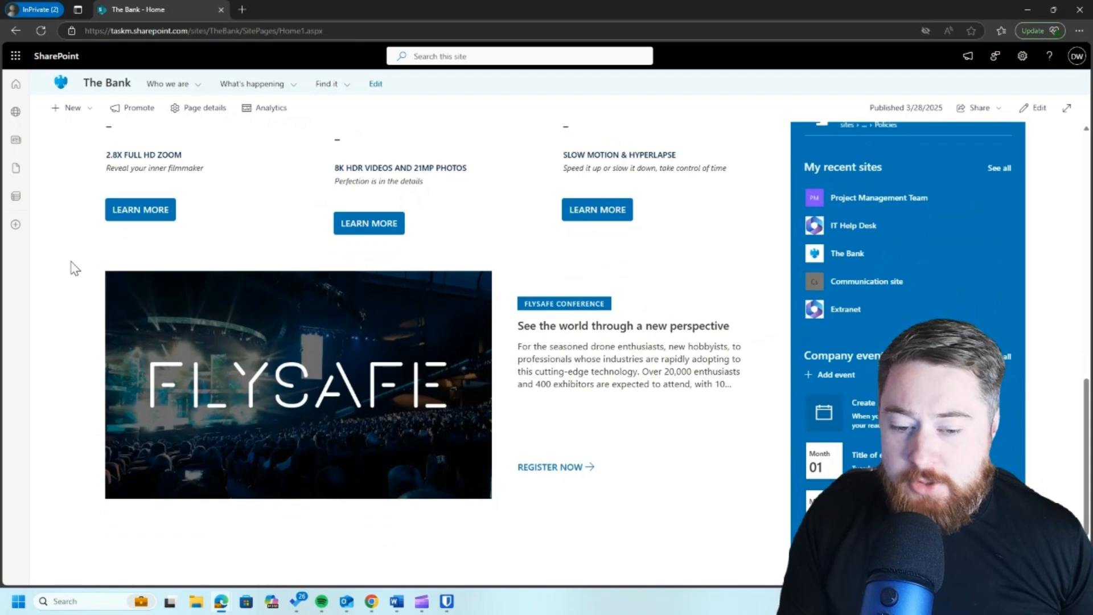
scroll(down, 3)
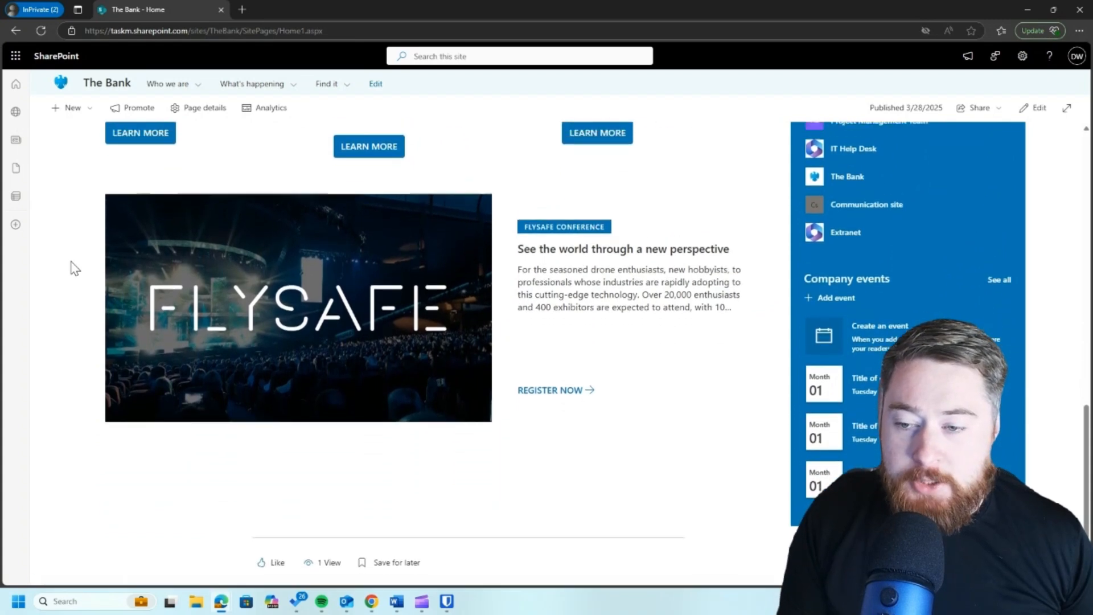
scroll(down, 3)
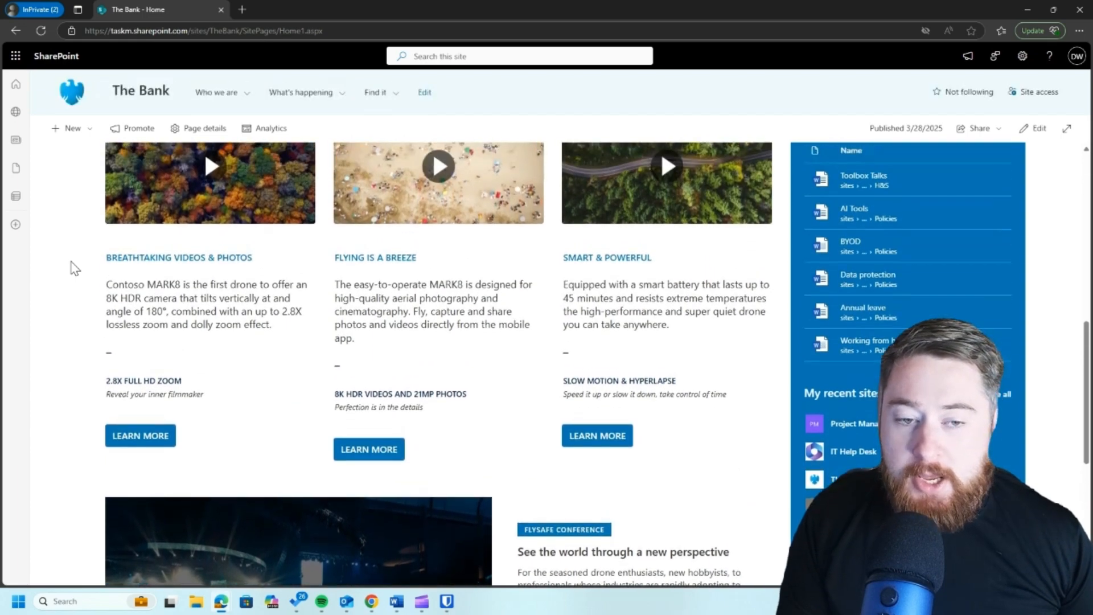
scroll(down, 3)
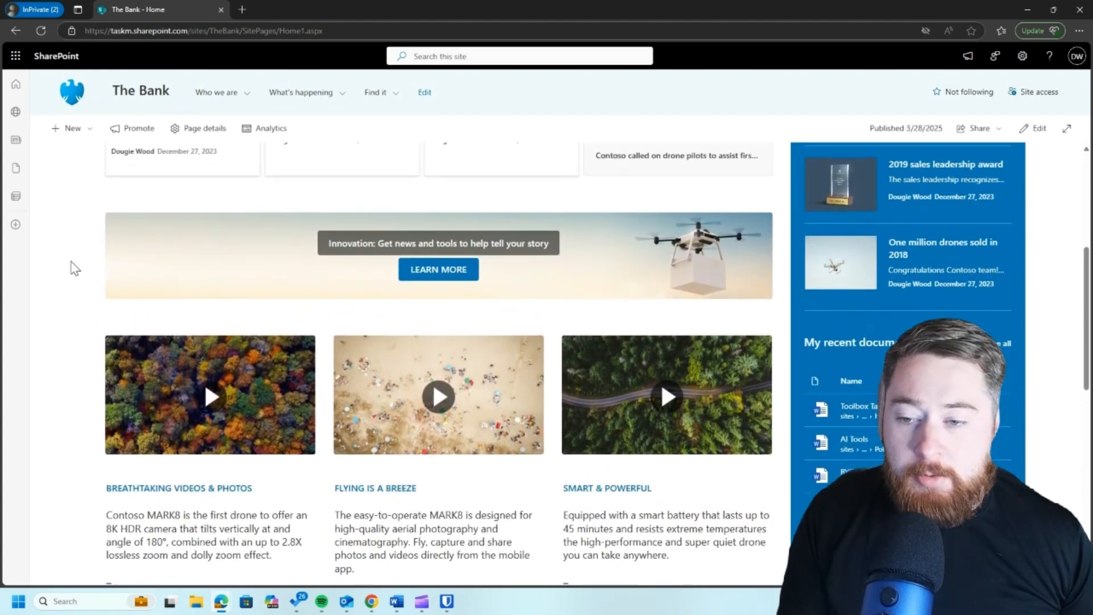
scroll(down, 3)
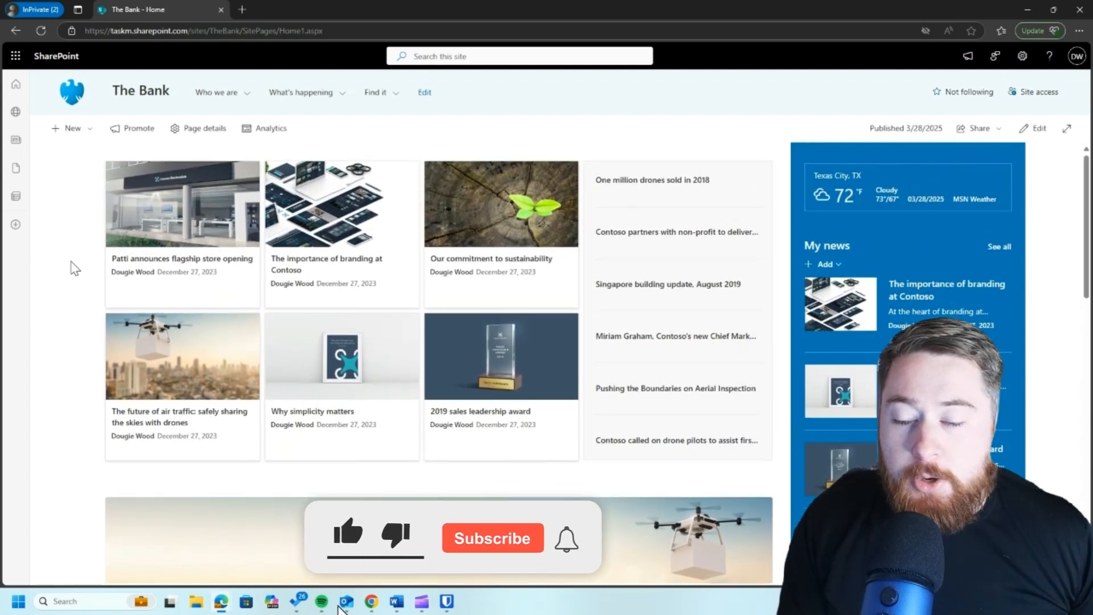
click(492, 537)
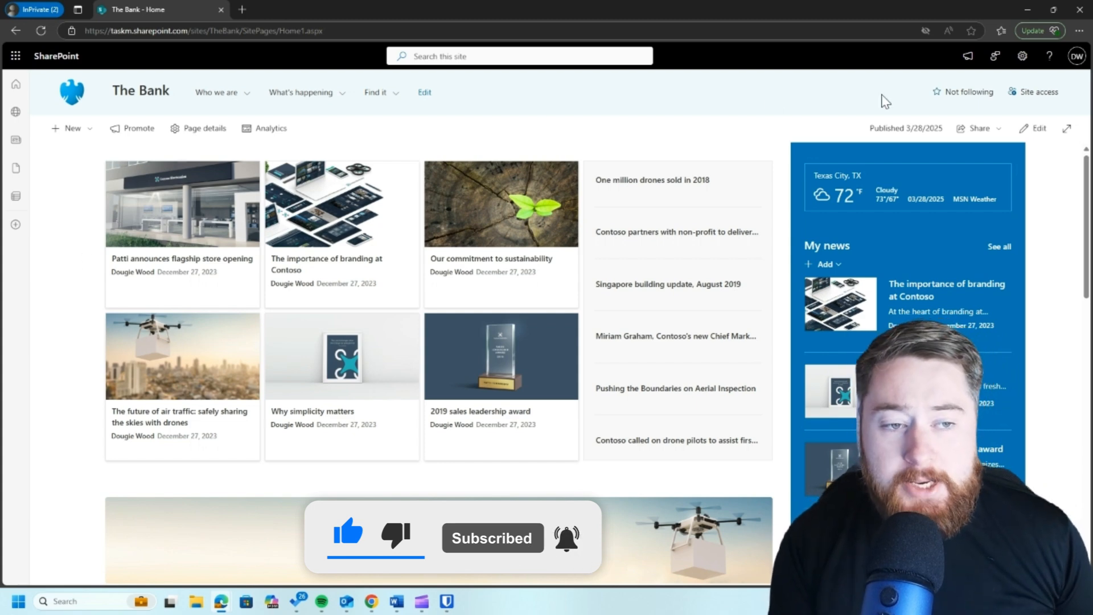
click(1038, 128)
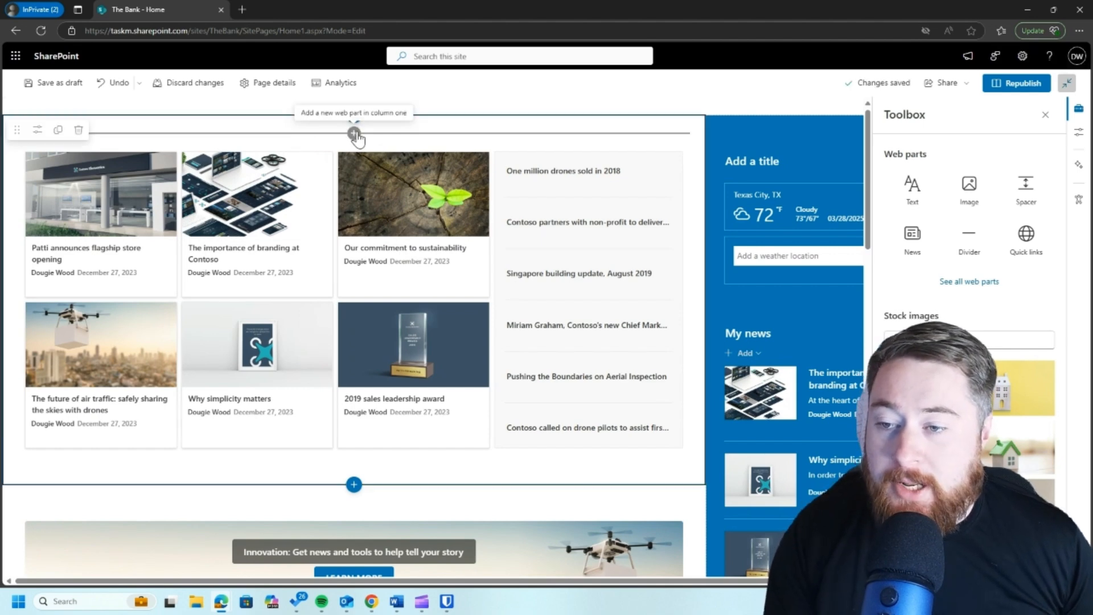
Insert a Hero web part into the first section, found by searching the picker for 'hero'.
click(354, 133)
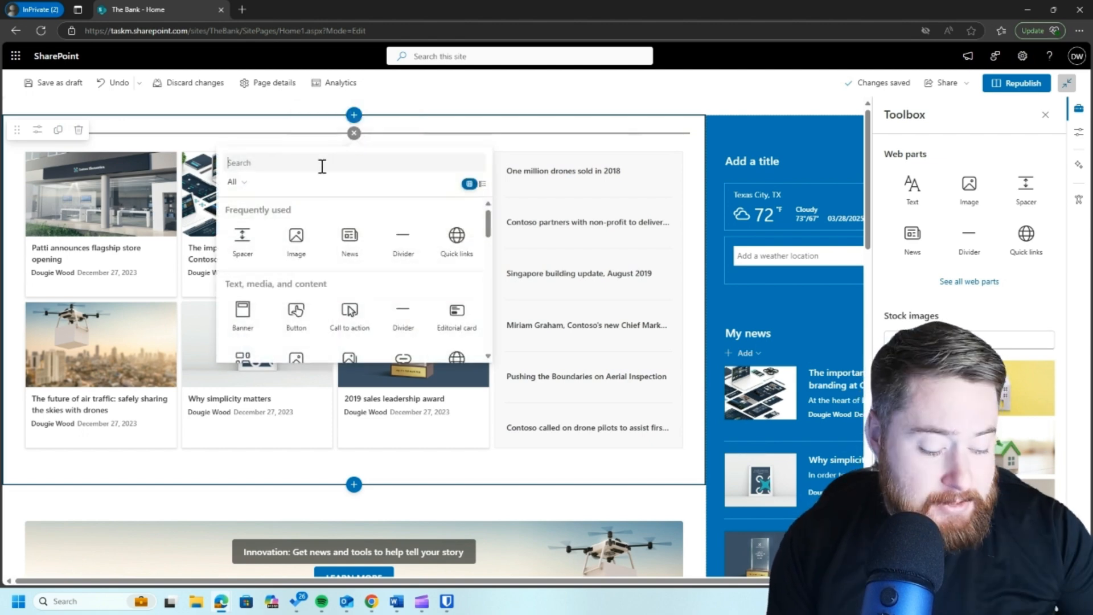
text(c)
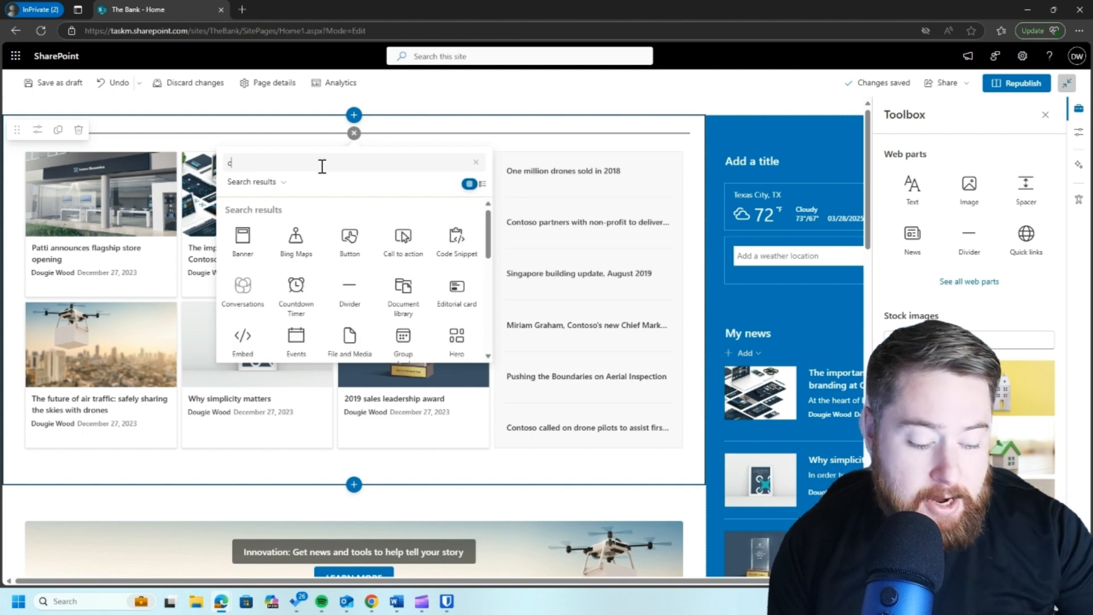
text(ar)
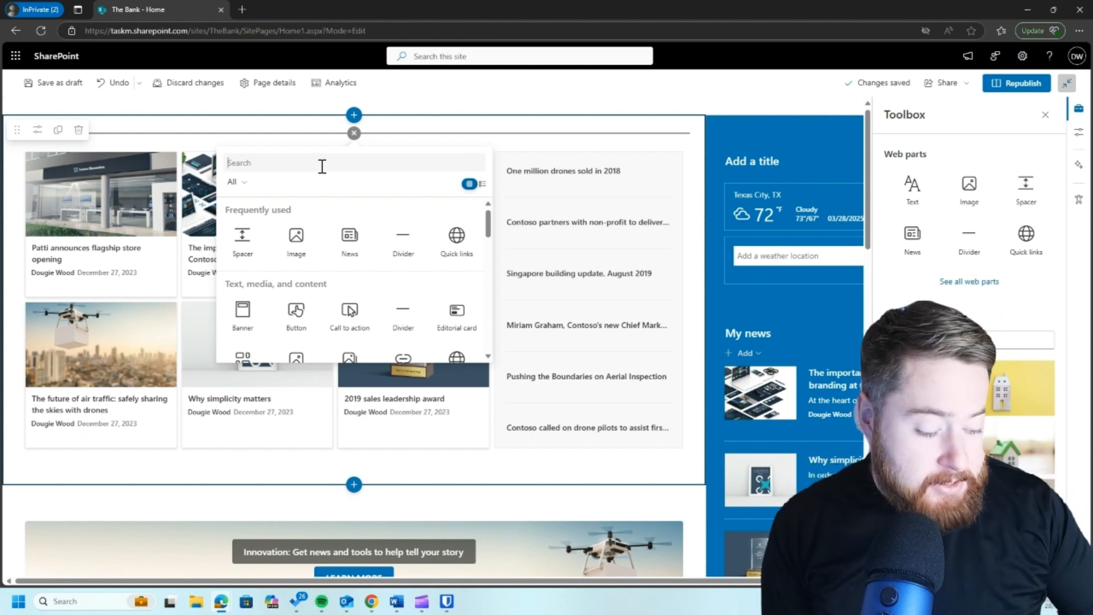
text(hero)
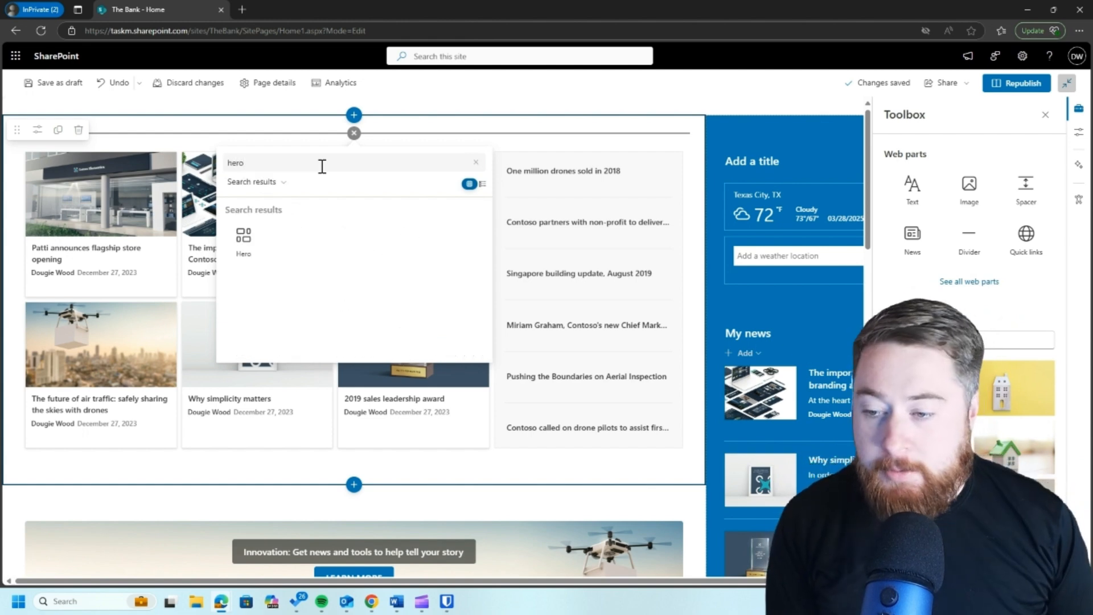
click(244, 235)
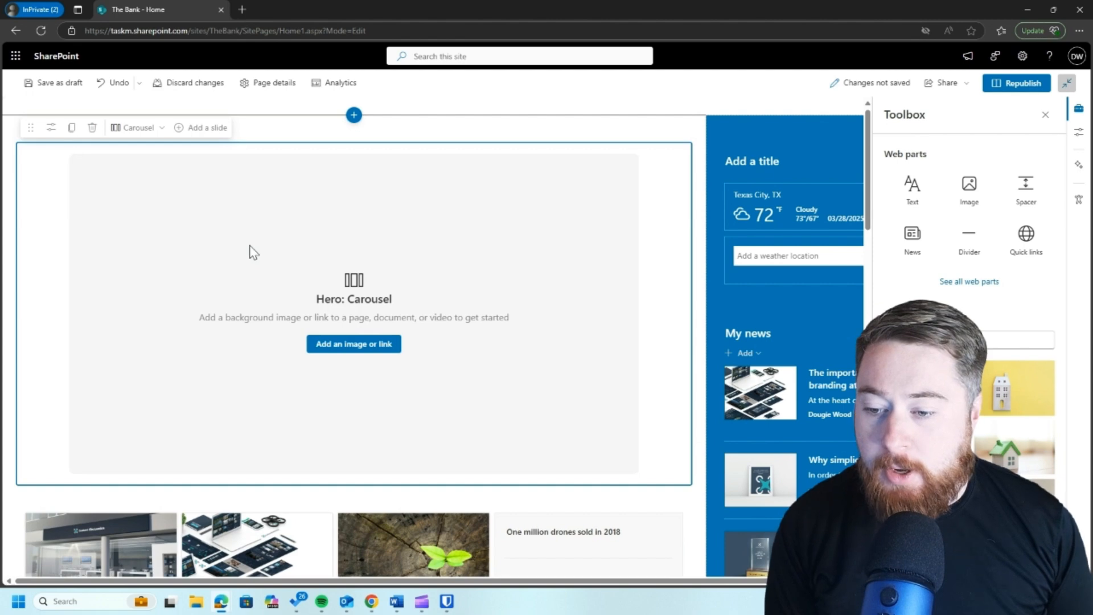
mouse_move(303, 223)
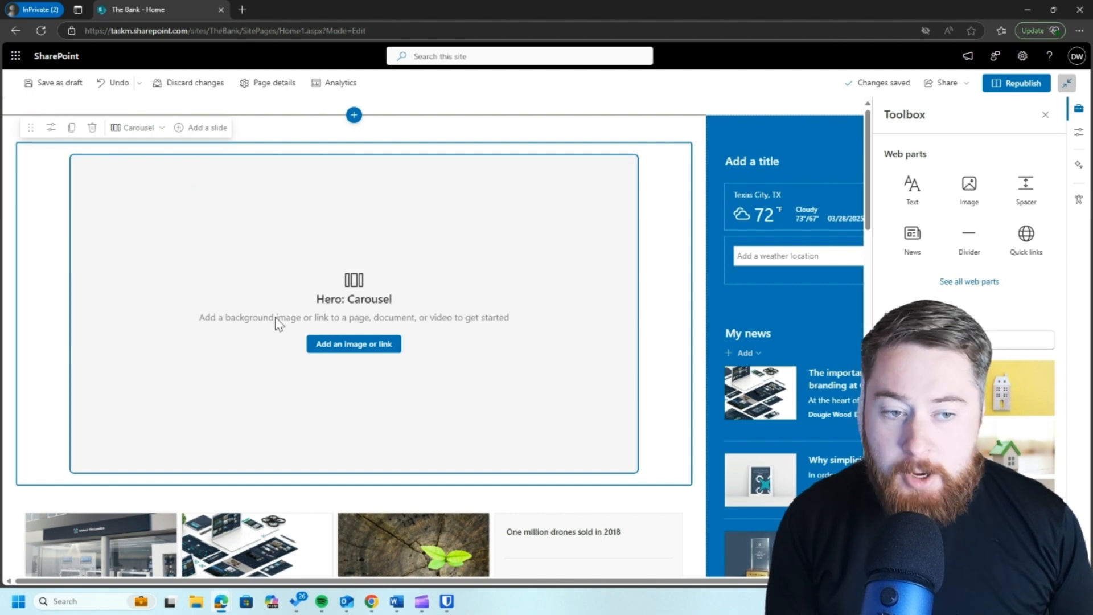
Set the Hero layout to Tiles and browse the link picker for the first tile.
click(138, 127)
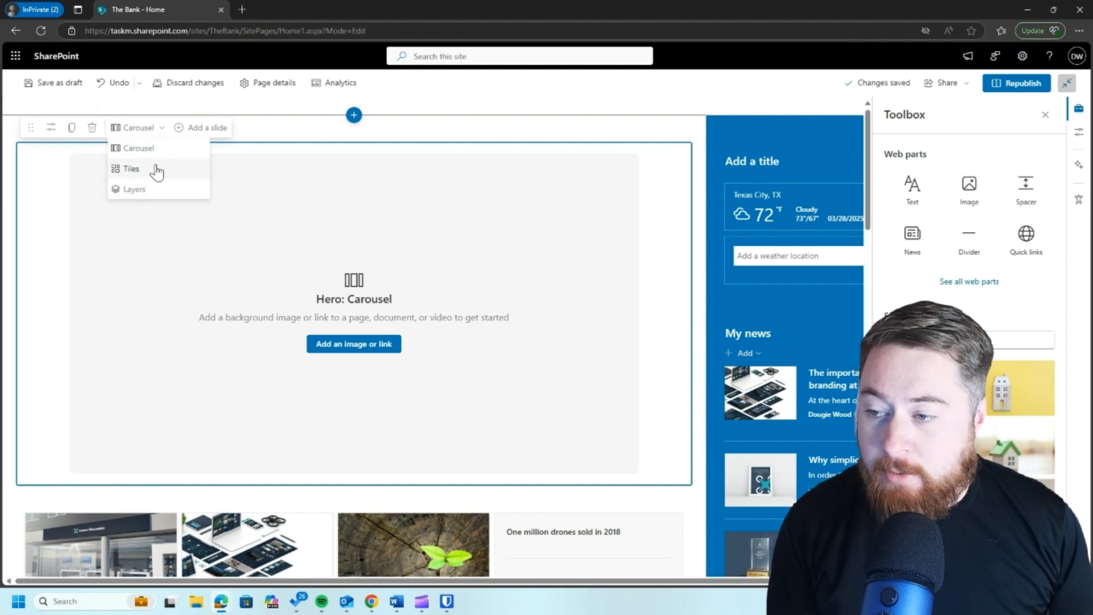
click(131, 169)
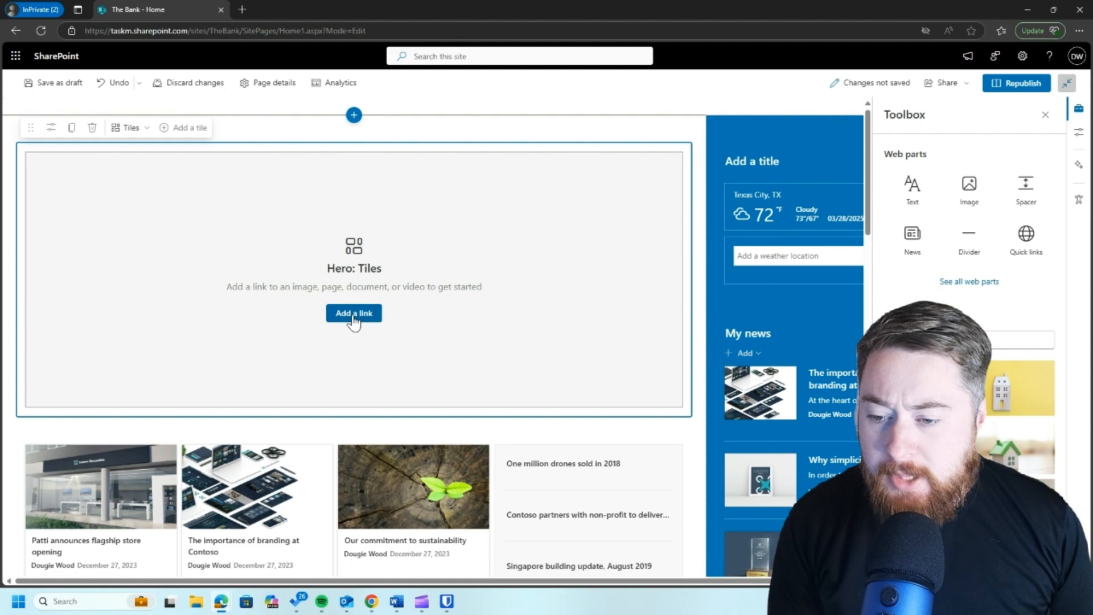
click(353, 313)
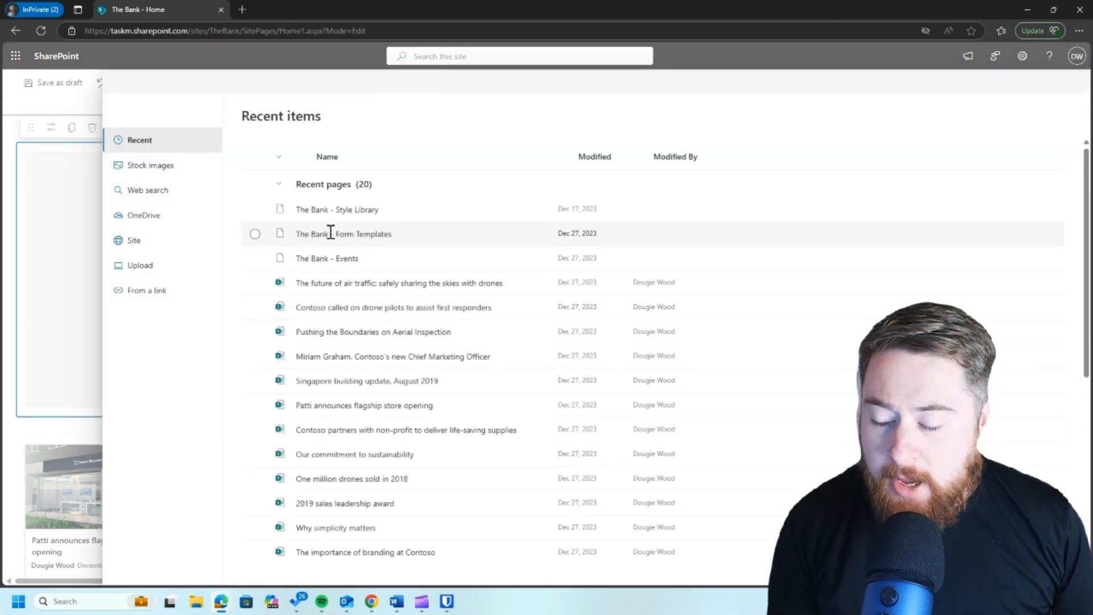
scroll(down, 3)
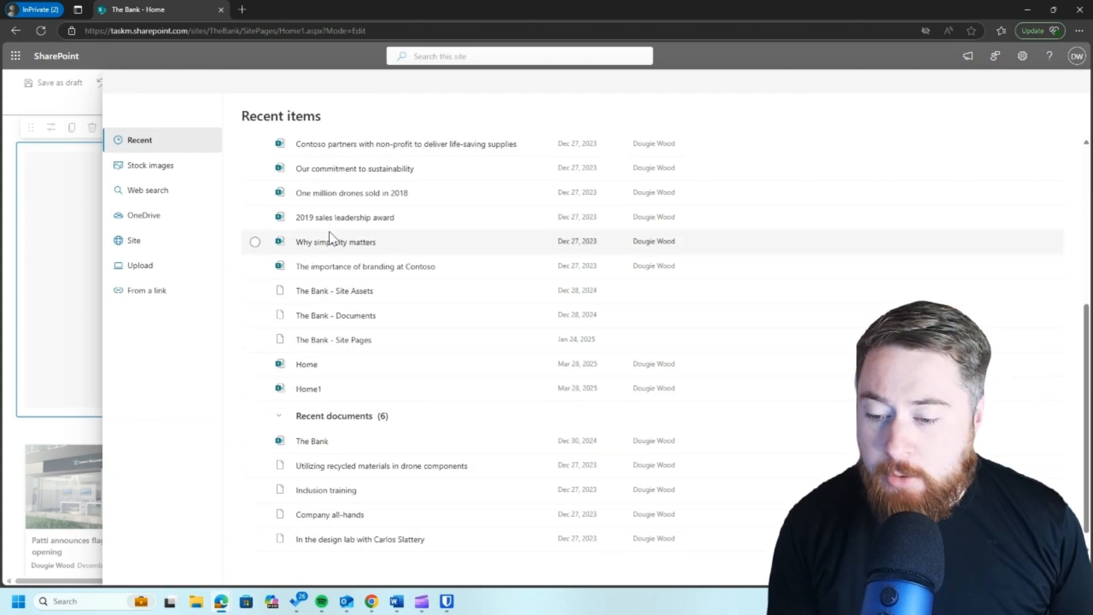
scroll(down, 3)
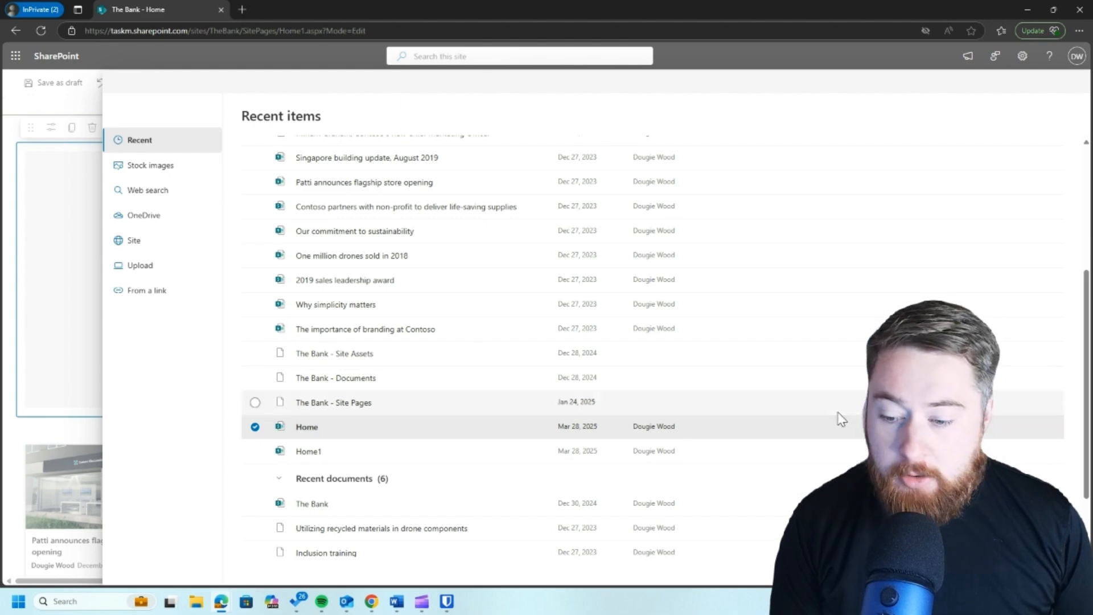
scroll(down, 3)
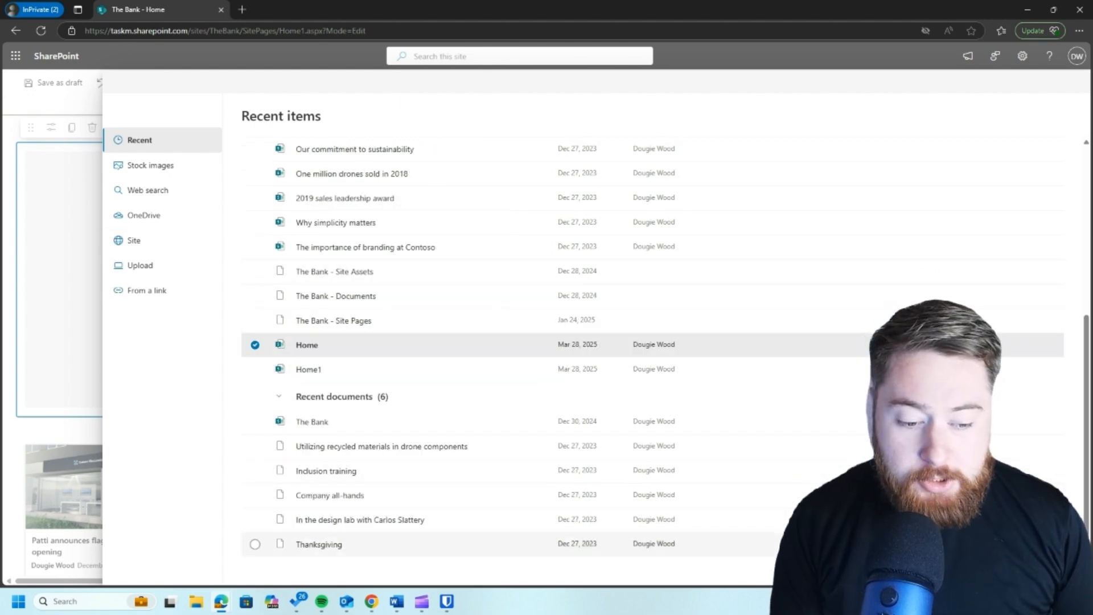
click(365, 247)
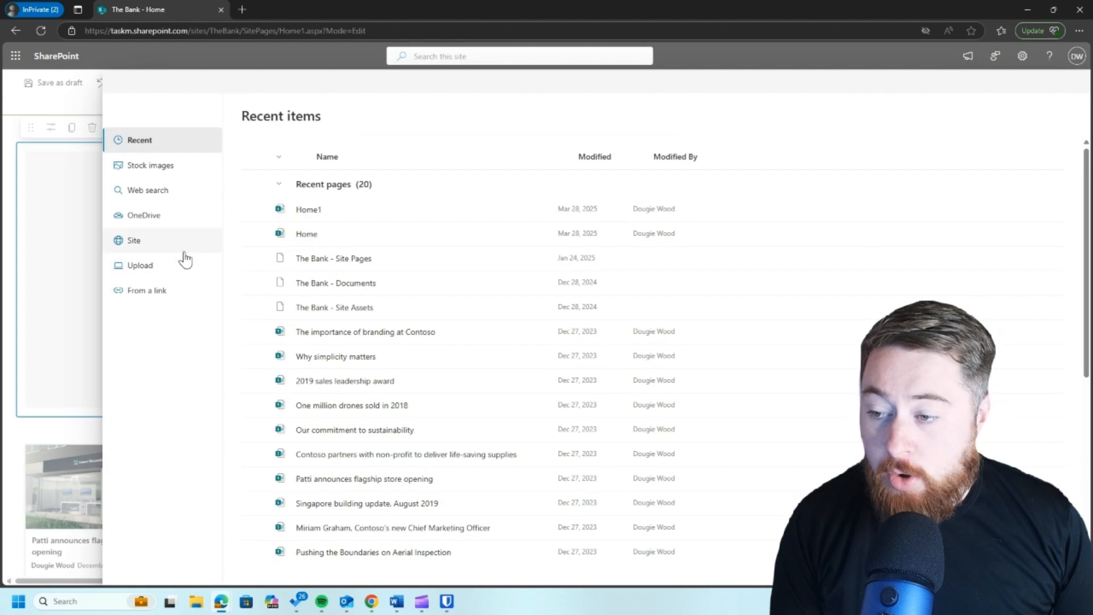
click(134, 240)
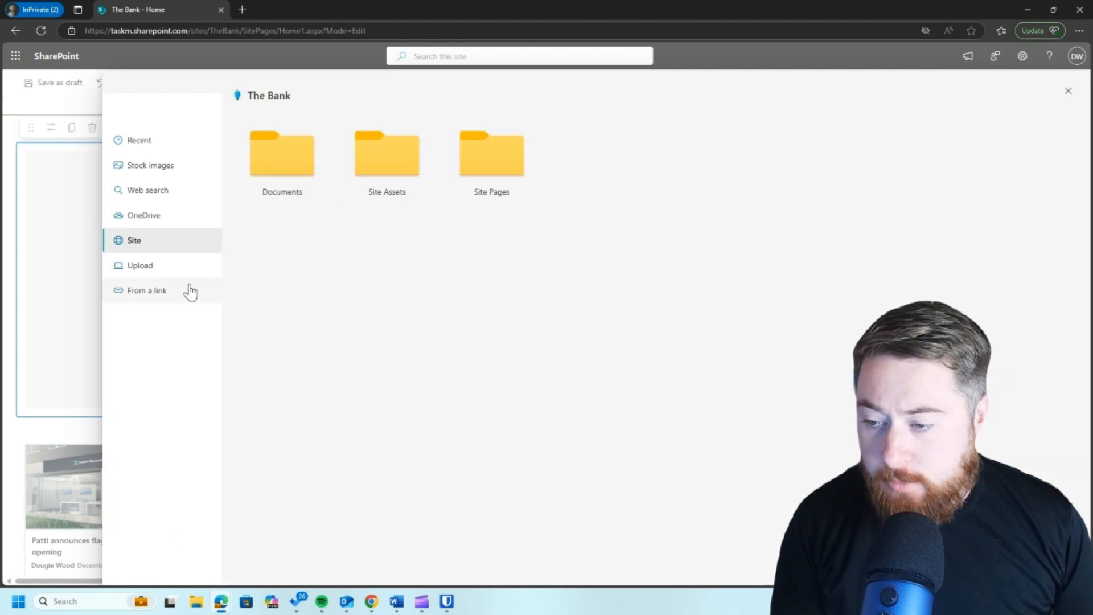
click(147, 290)
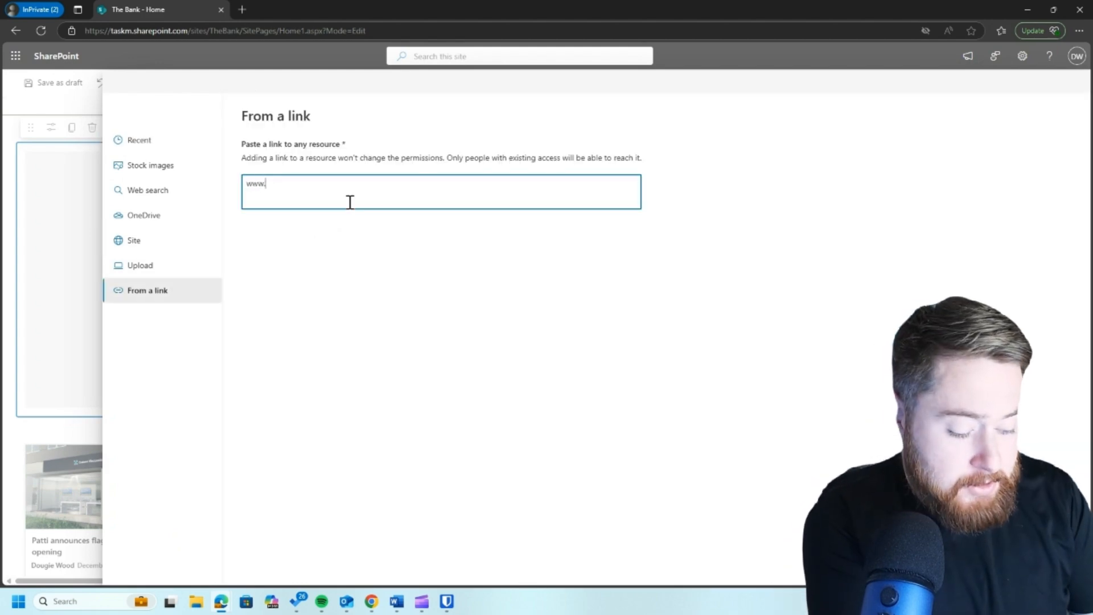
text(microsoft.c)
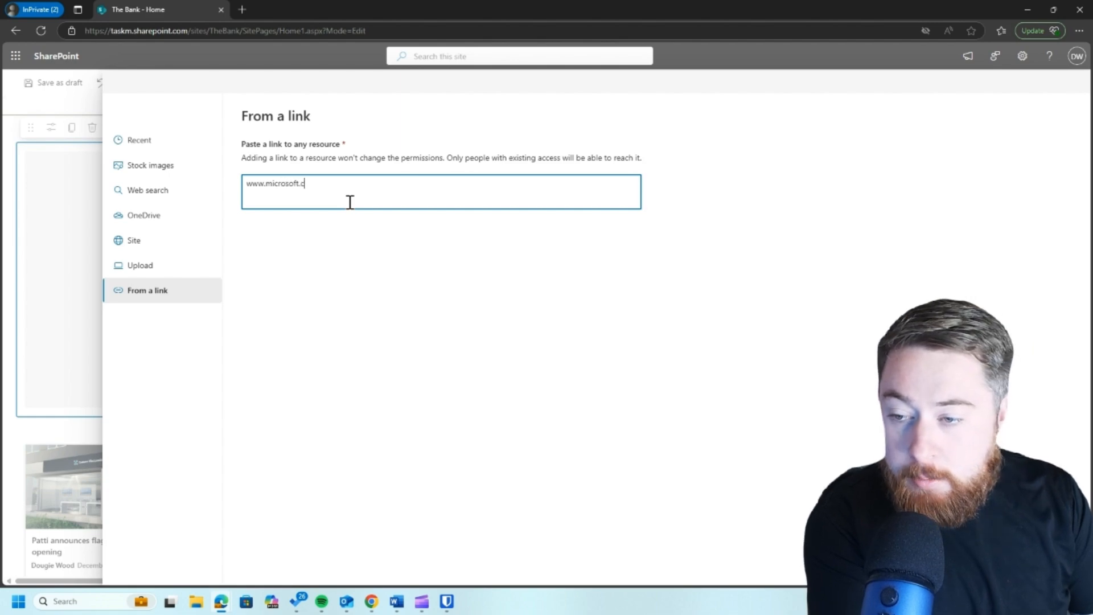
text(om)
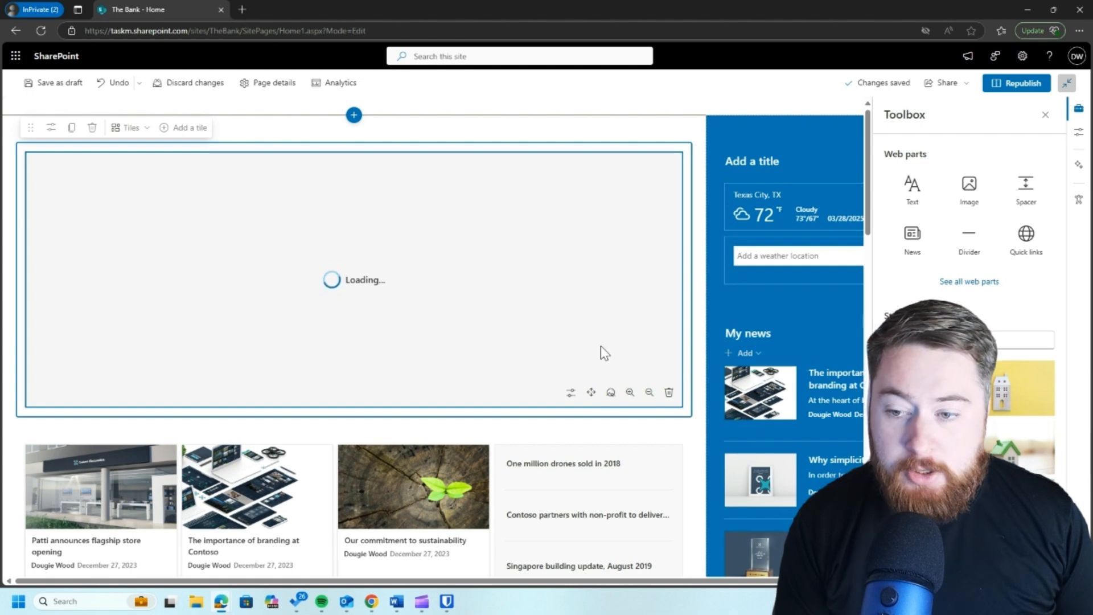
click(1046, 113)
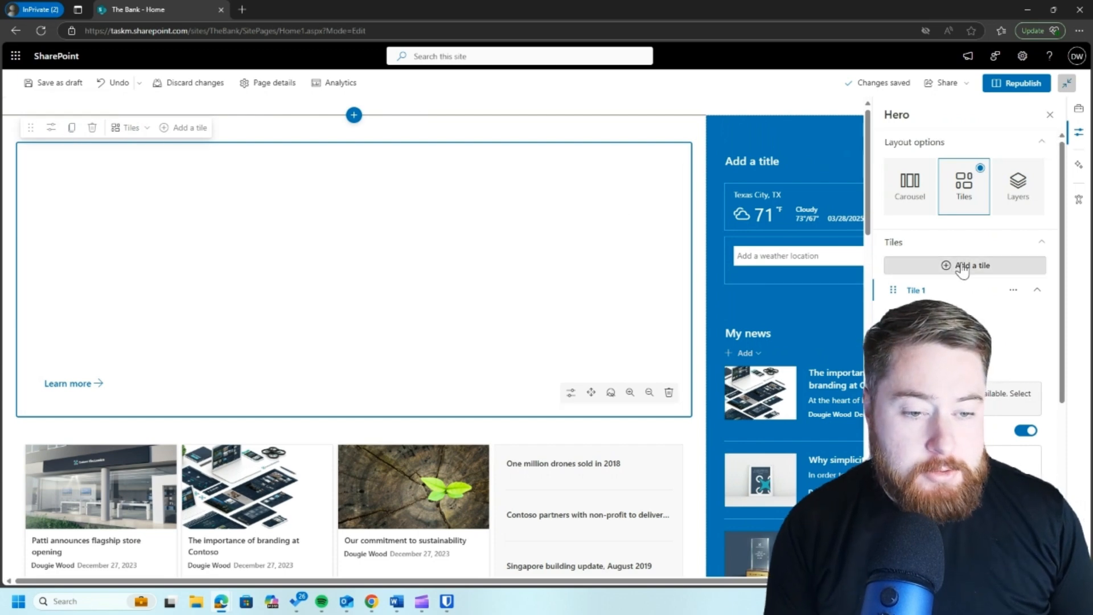
click(964, 265)
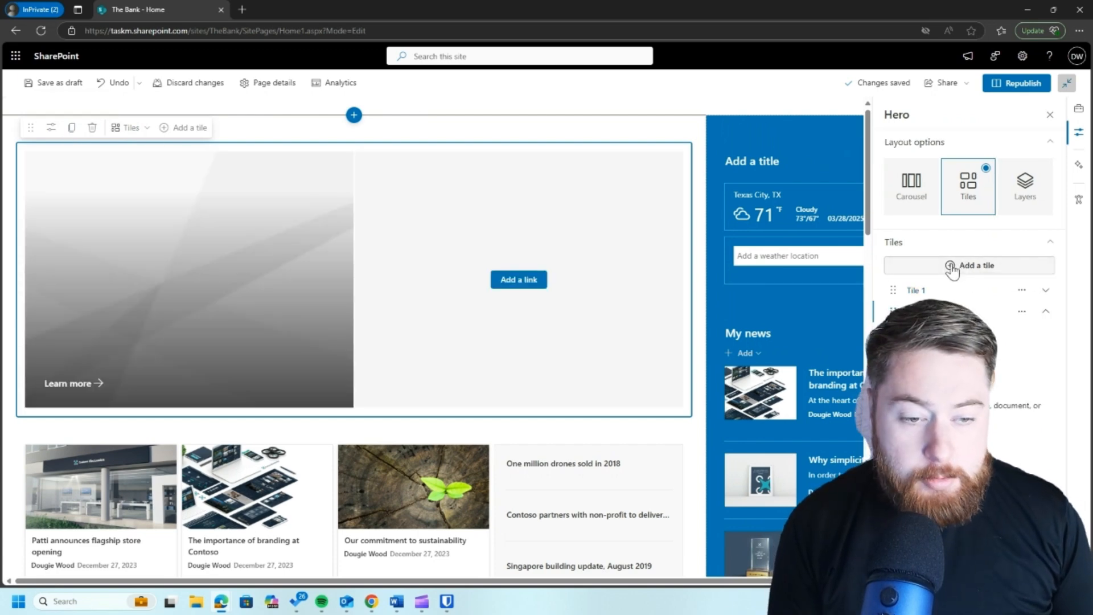
click(968, 265)
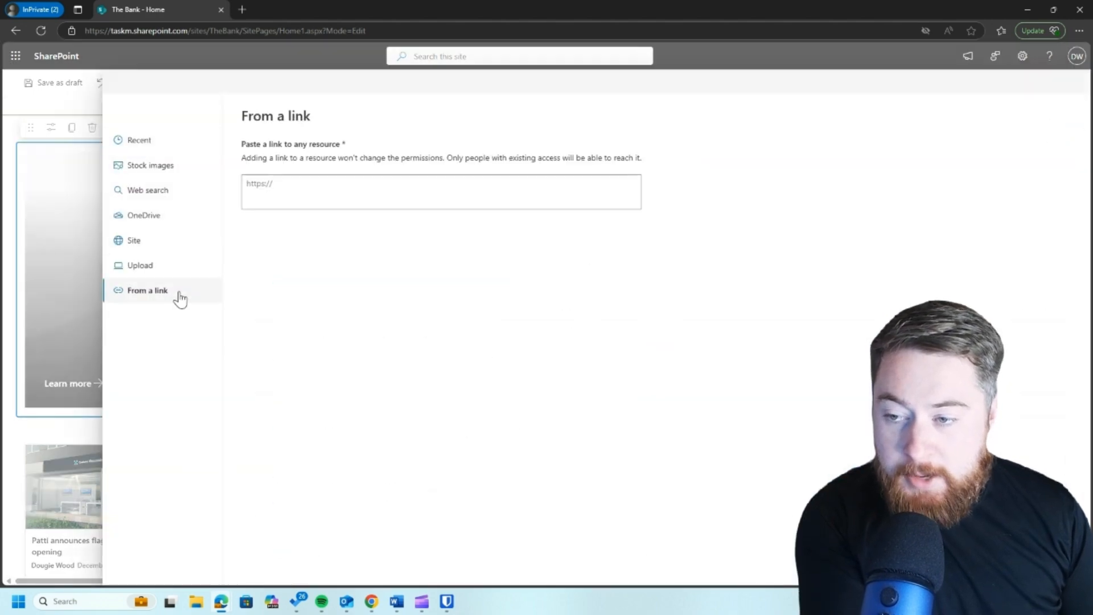
text(www.microsoft.com)
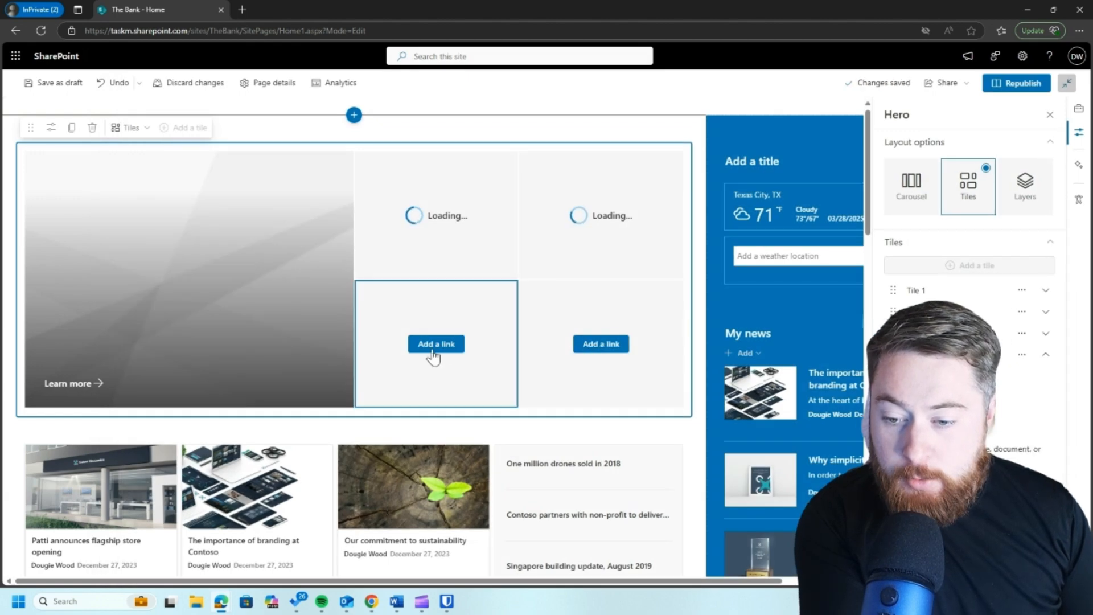
click(435, 343)
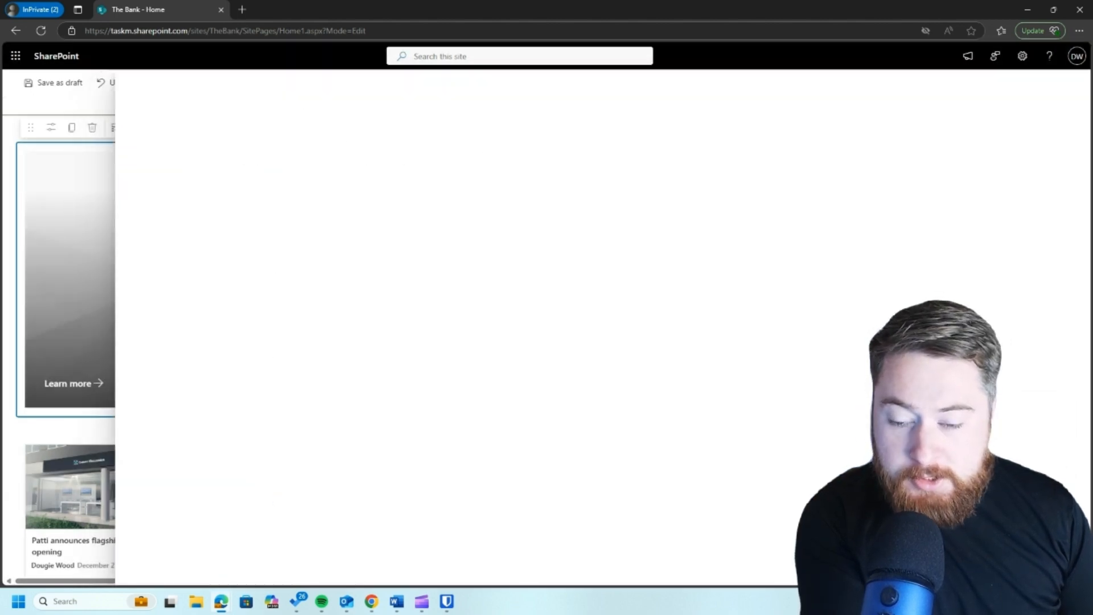
click(146, 291)
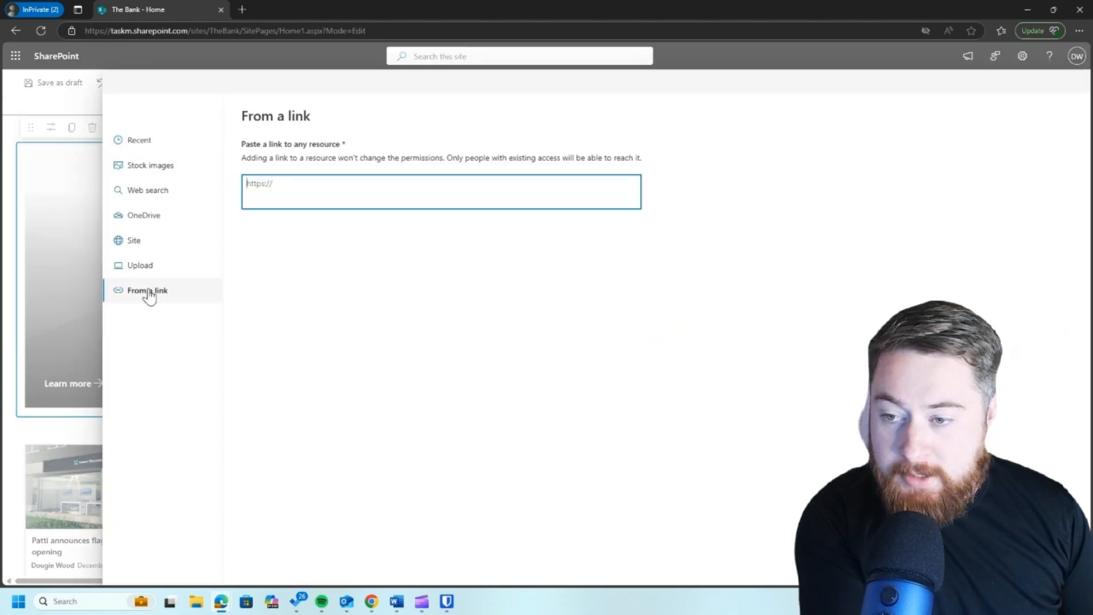
text(www.microsoft.com)
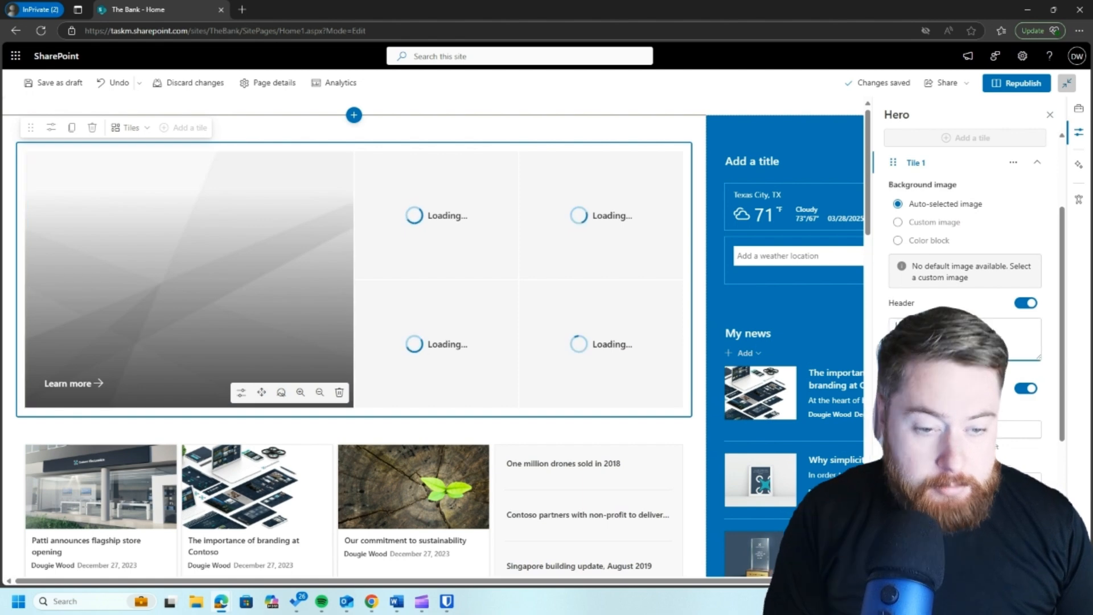
Title each Hero tile 'Lorem Ipsum' in its Header box.
text(Lorem Ipsum)
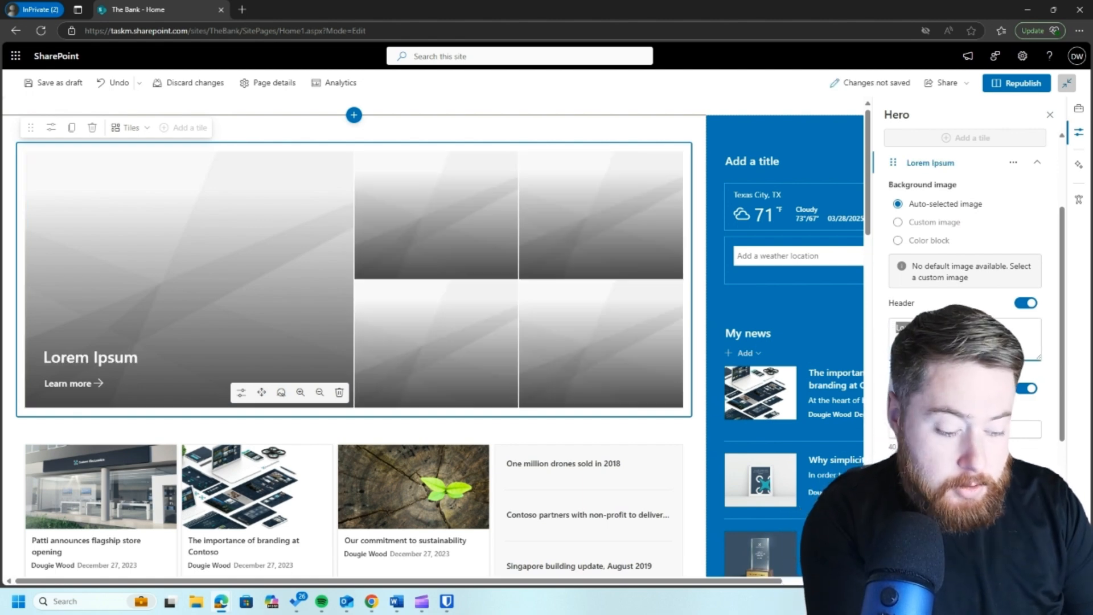
click(435, 215)
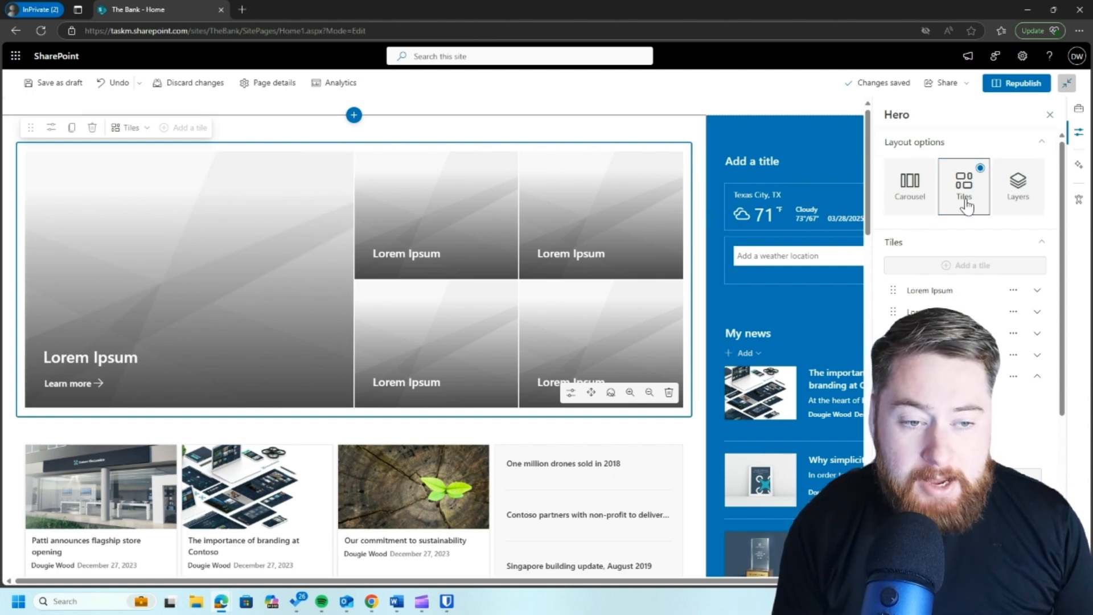
Switch the Hero from Layers to Carousel layout and step through its slides.
click(1017, 184)
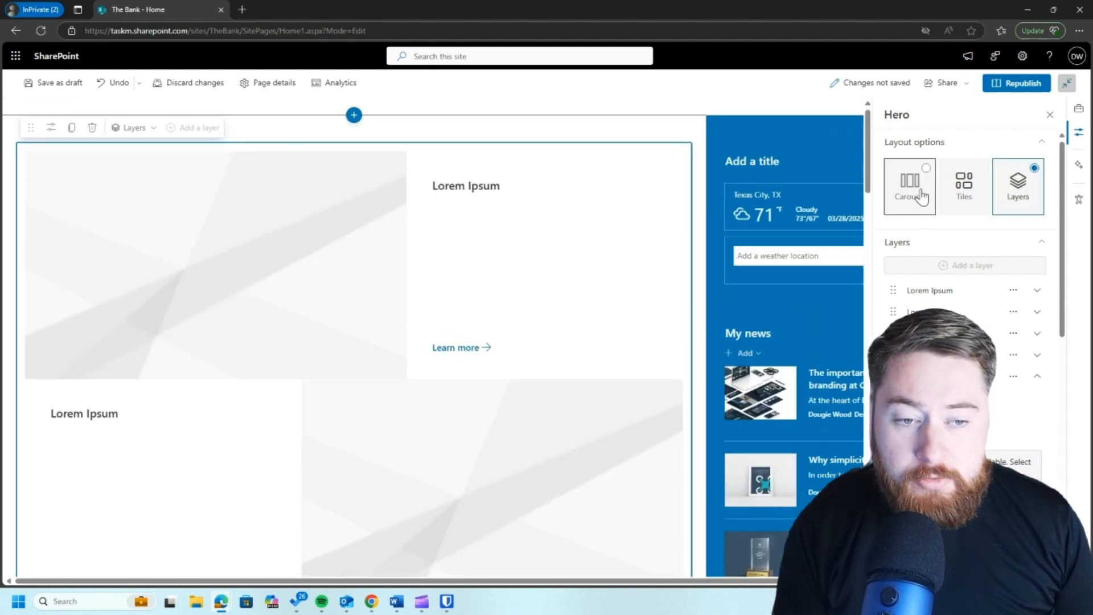
click(910, 183)
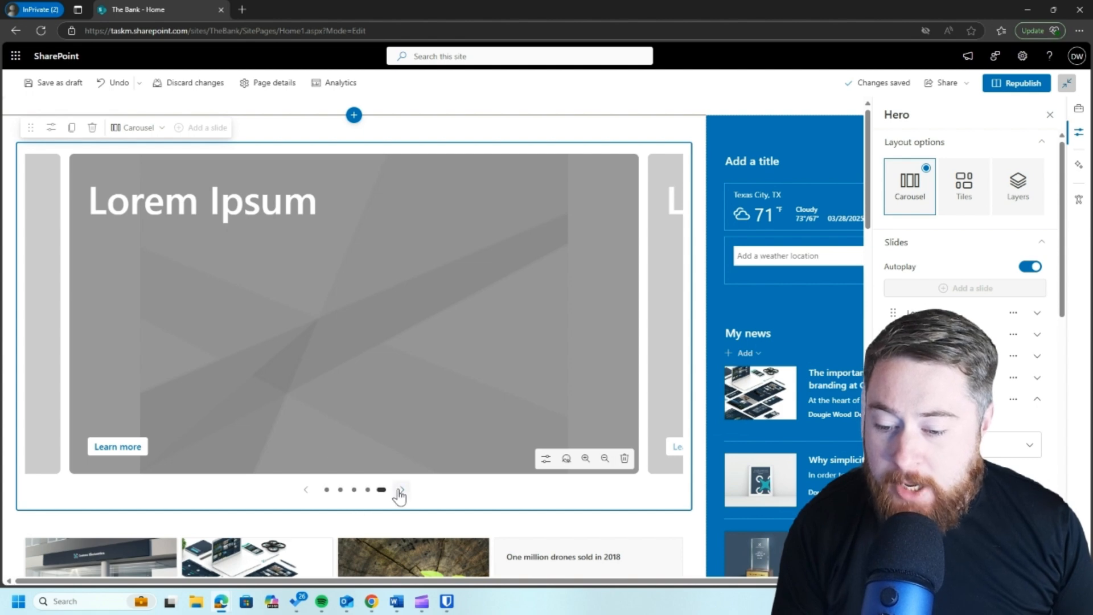
click(399, 489)
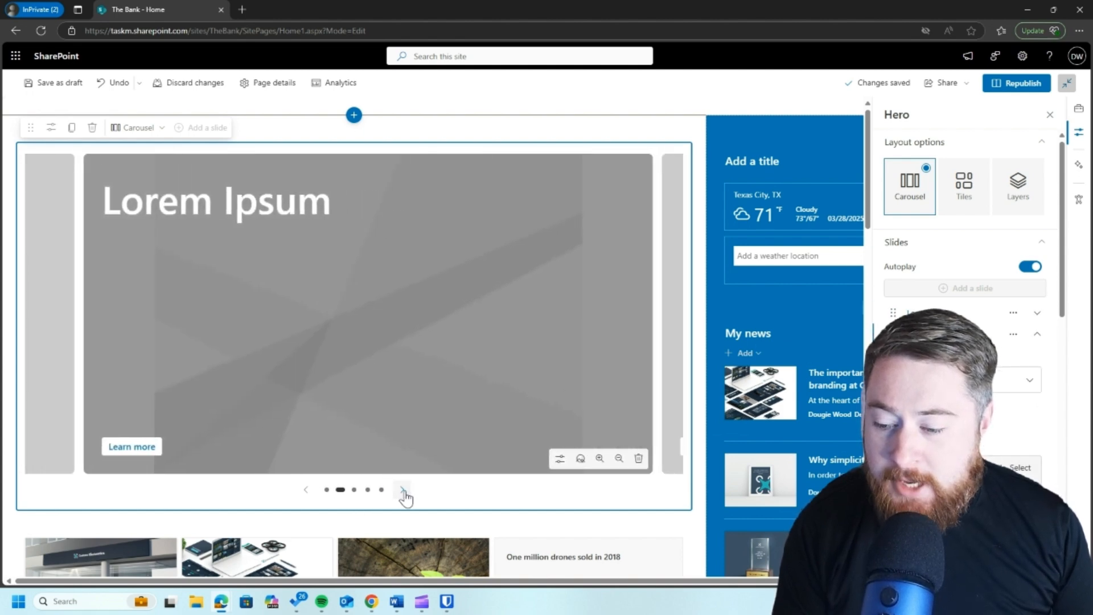
click(402, 489)
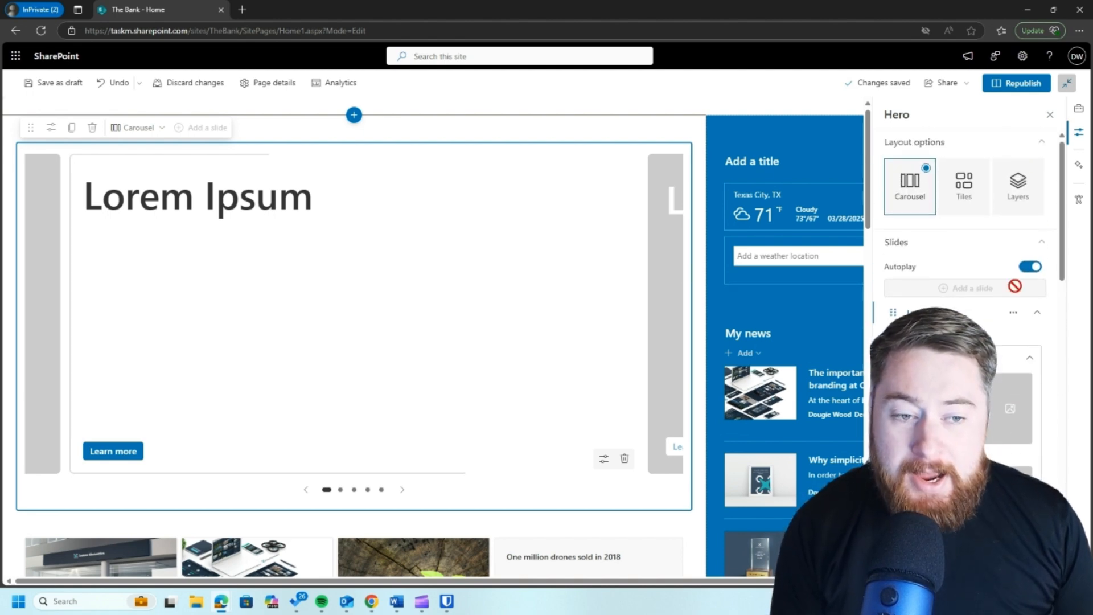
Return to Tiles layout and search stock images for 'drone' as the first tile's background.
click(963, 185)
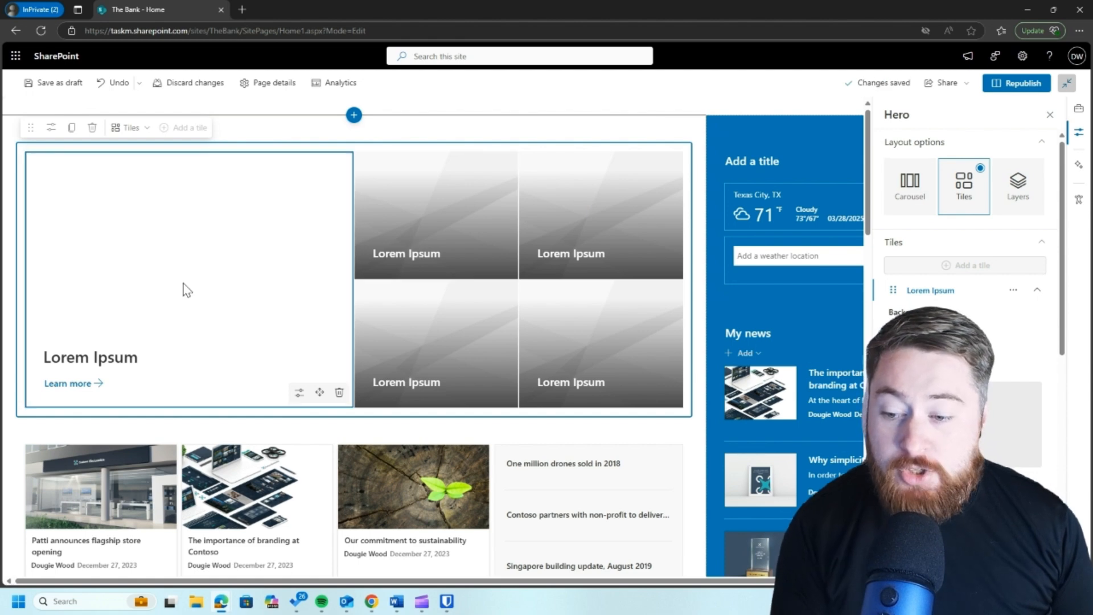
mouse_move(299, 392)
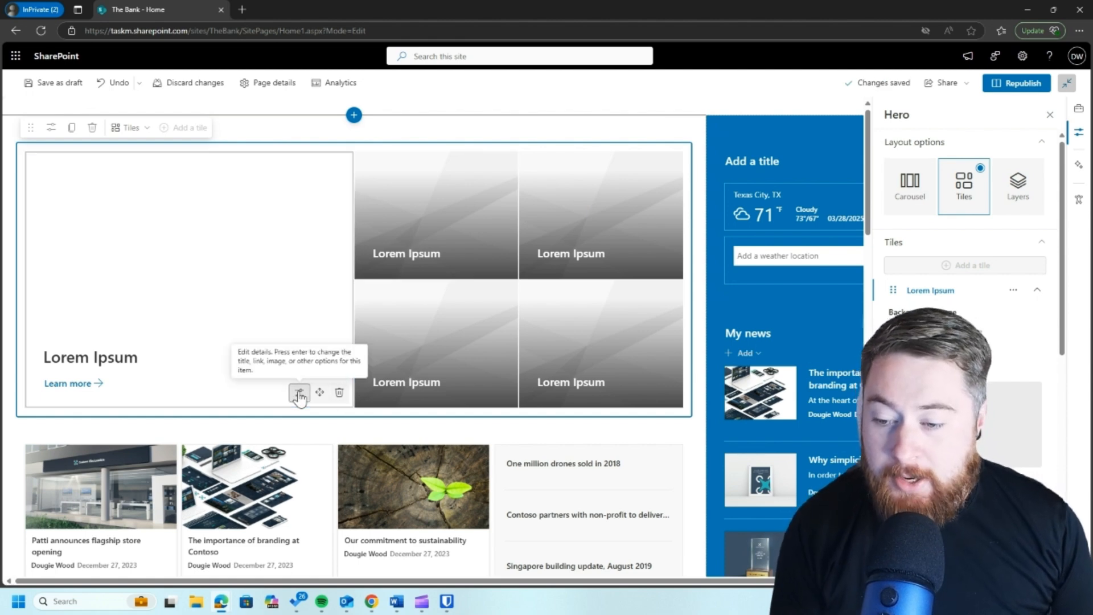
click(299, 392)
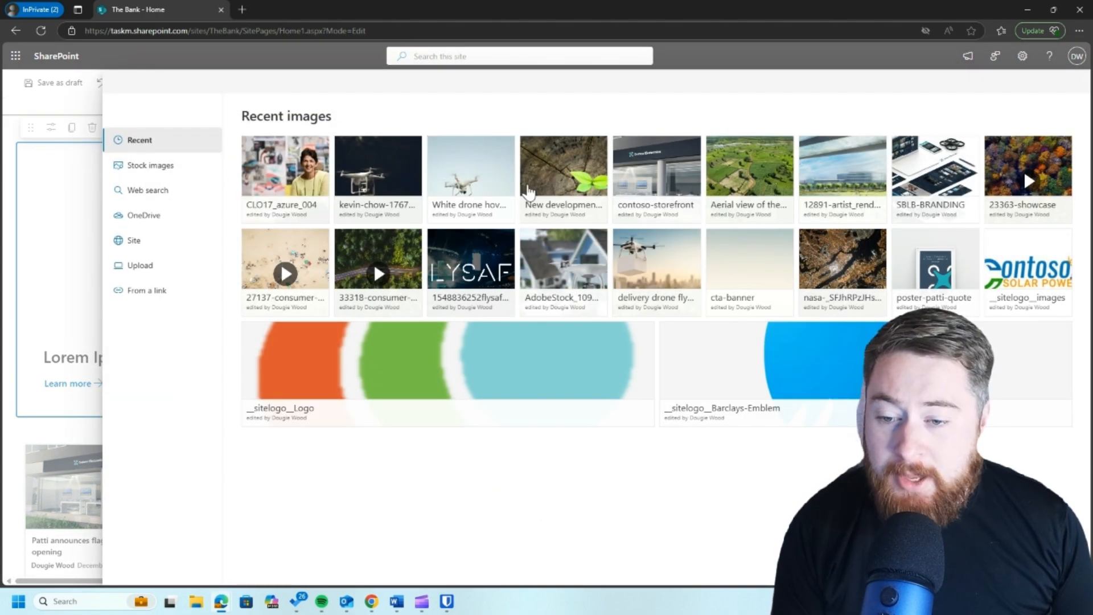
click(470, 165)
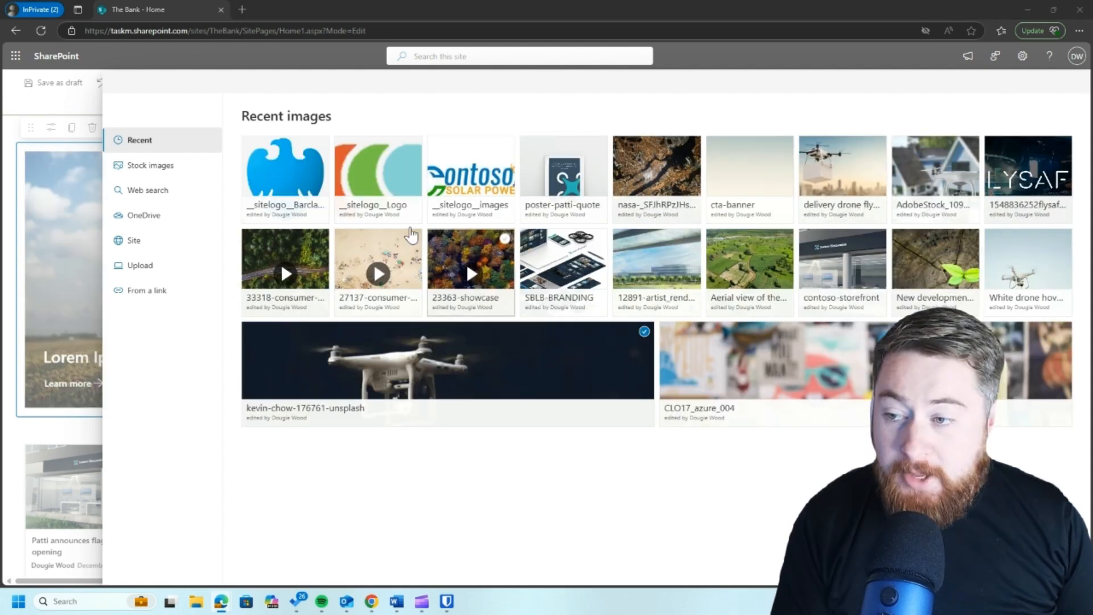
click(150, 165)
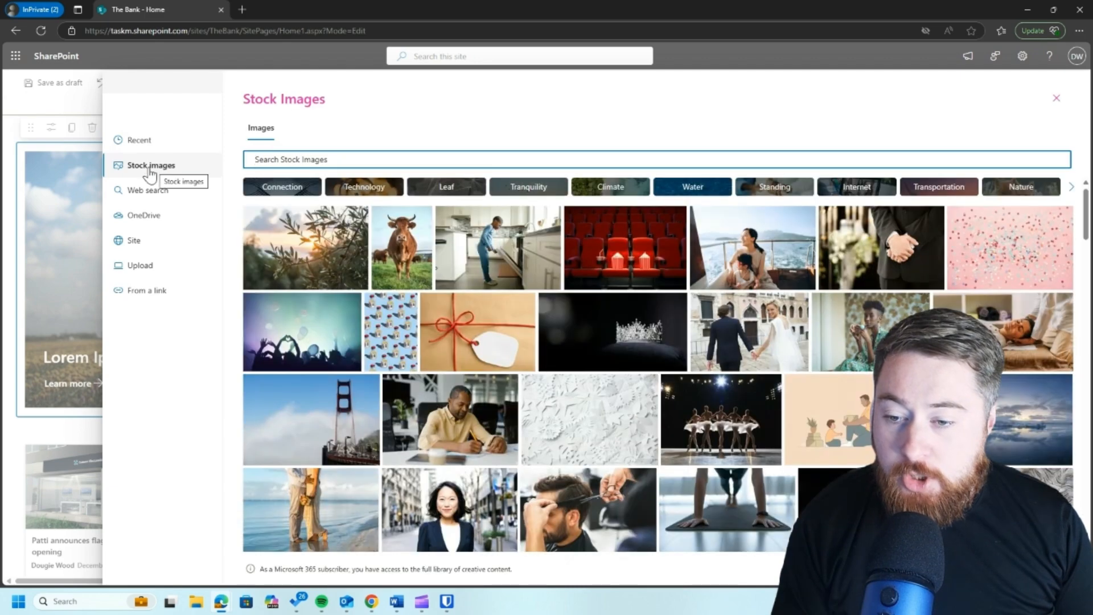
text(d)
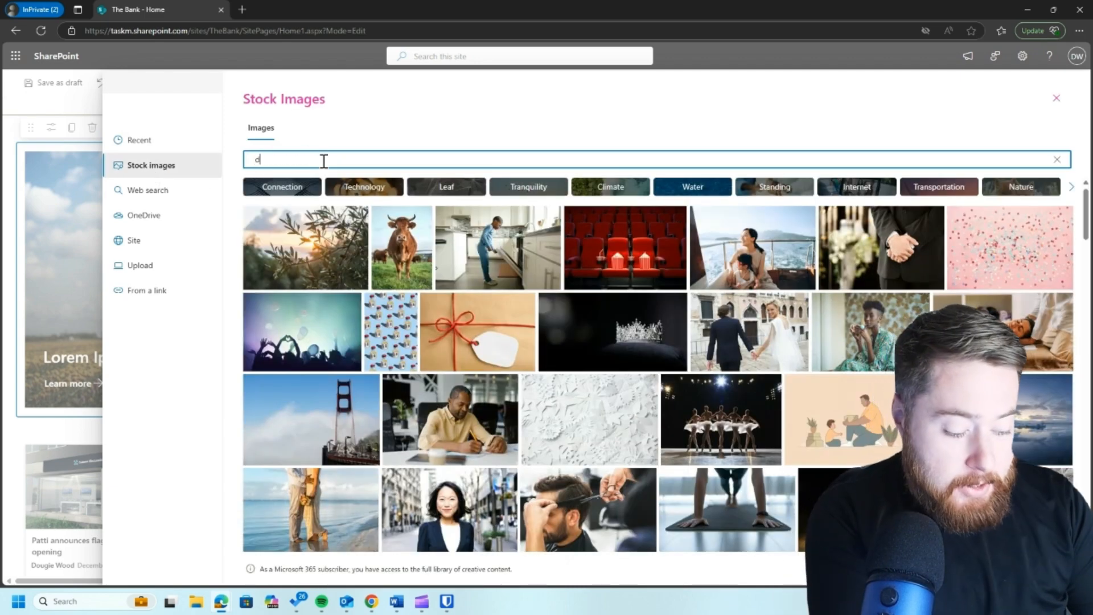
text(rone)
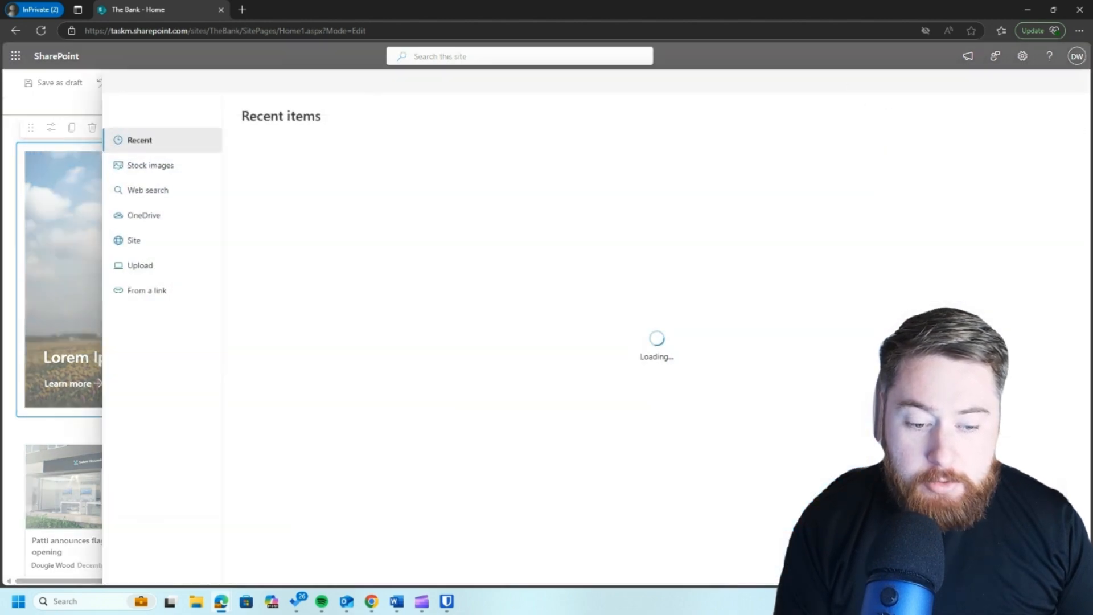
Search stock images for 'blue' and choose a blue office photo for the tile.
click(150, 165)
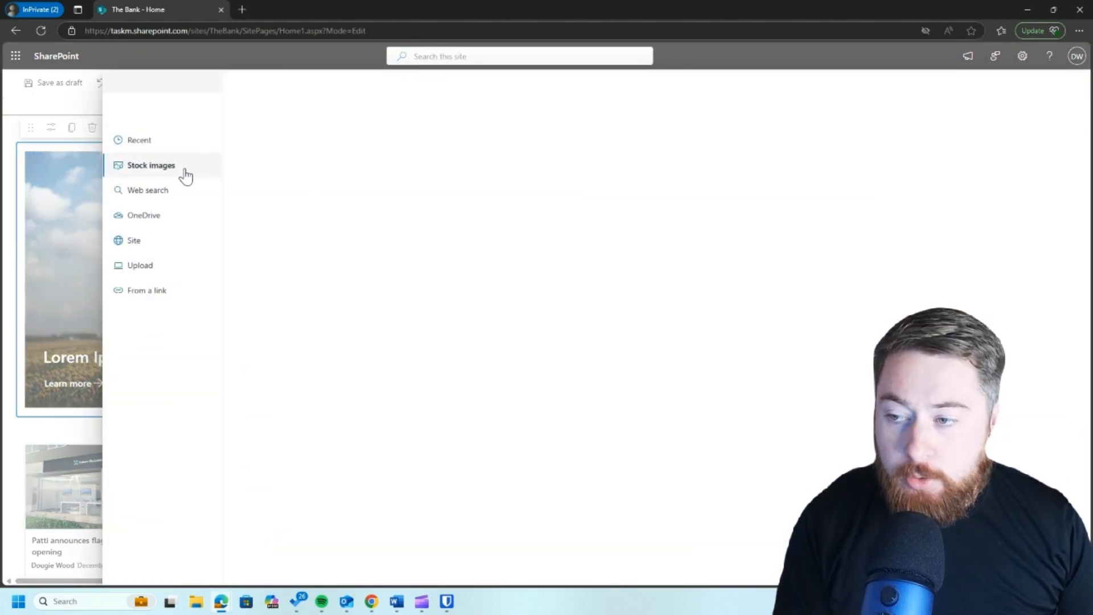
text(blue)
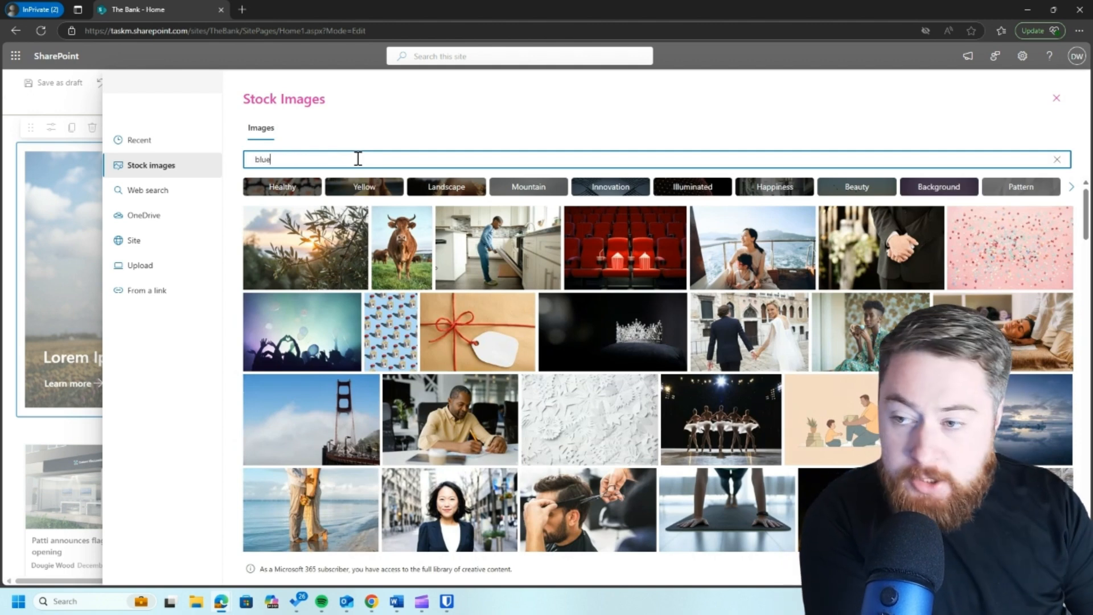
key(Enter)
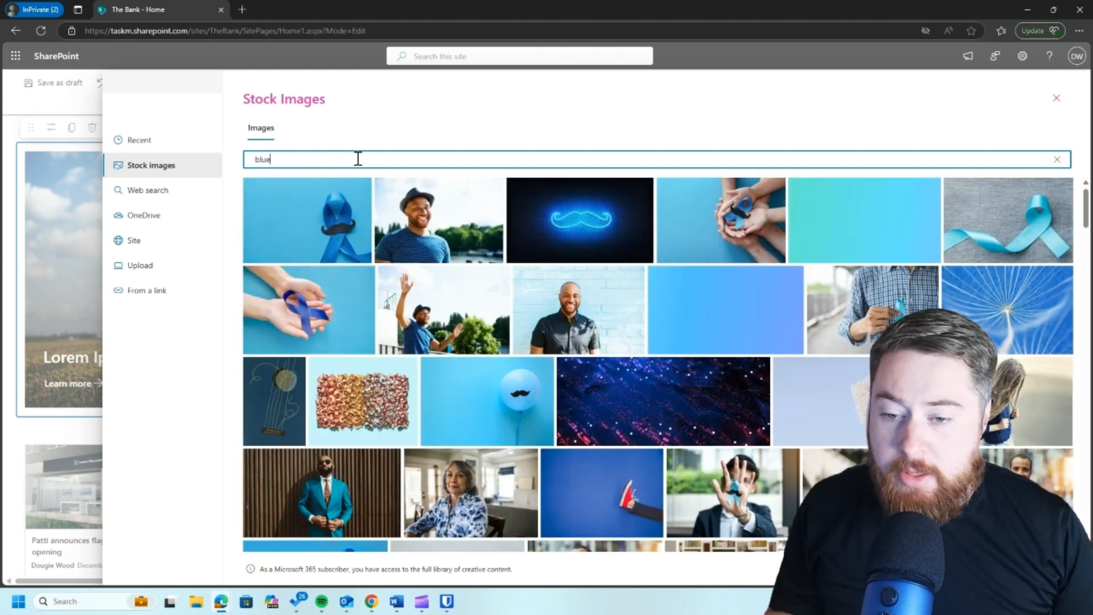
click(437, 219)
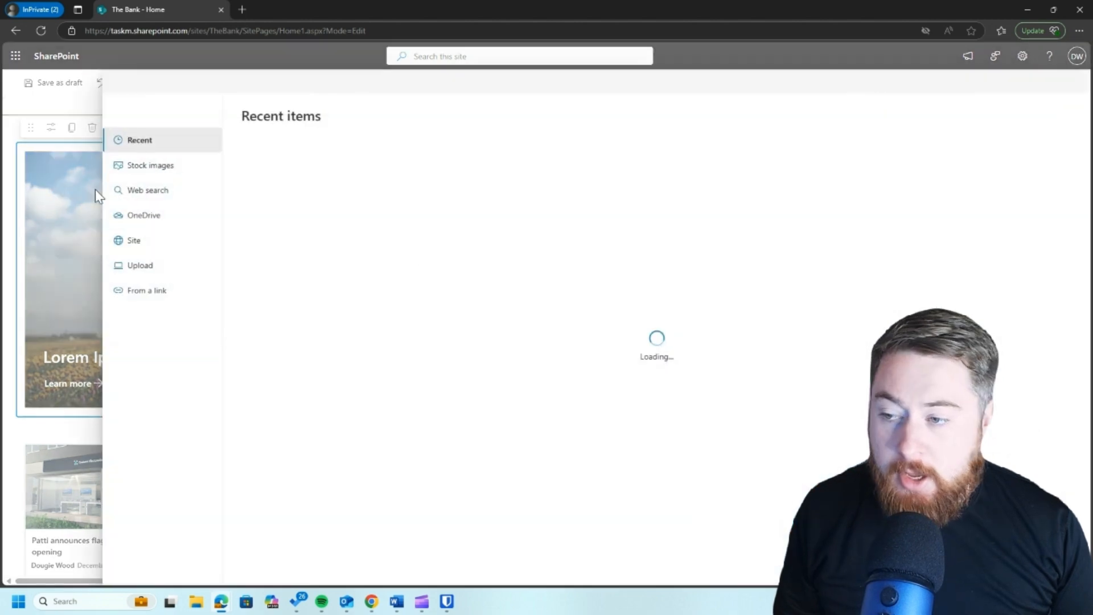
click(150, 165)
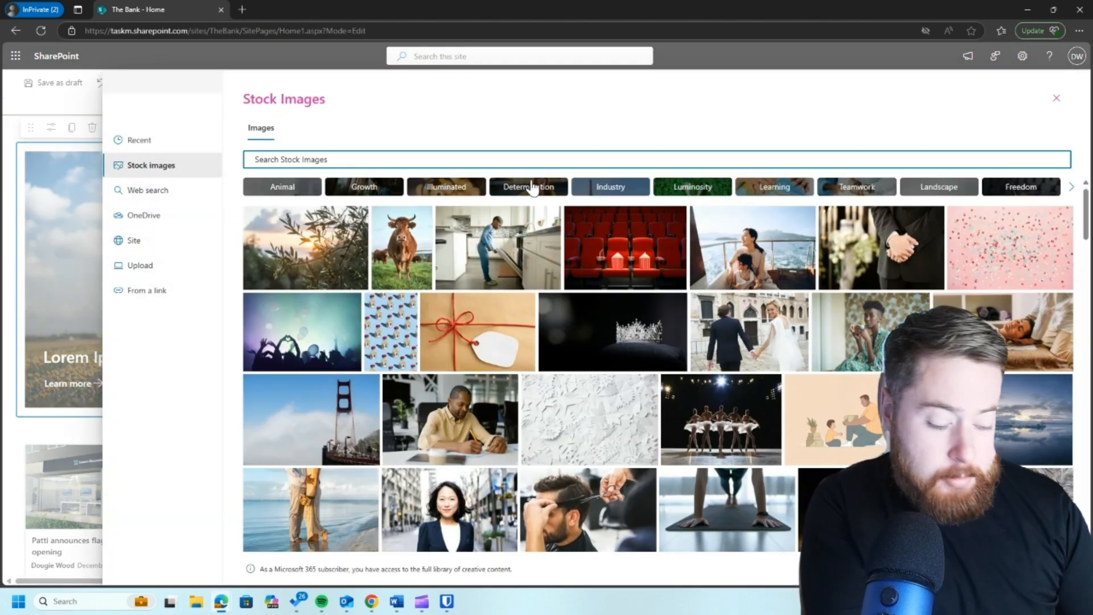
text(blue office)
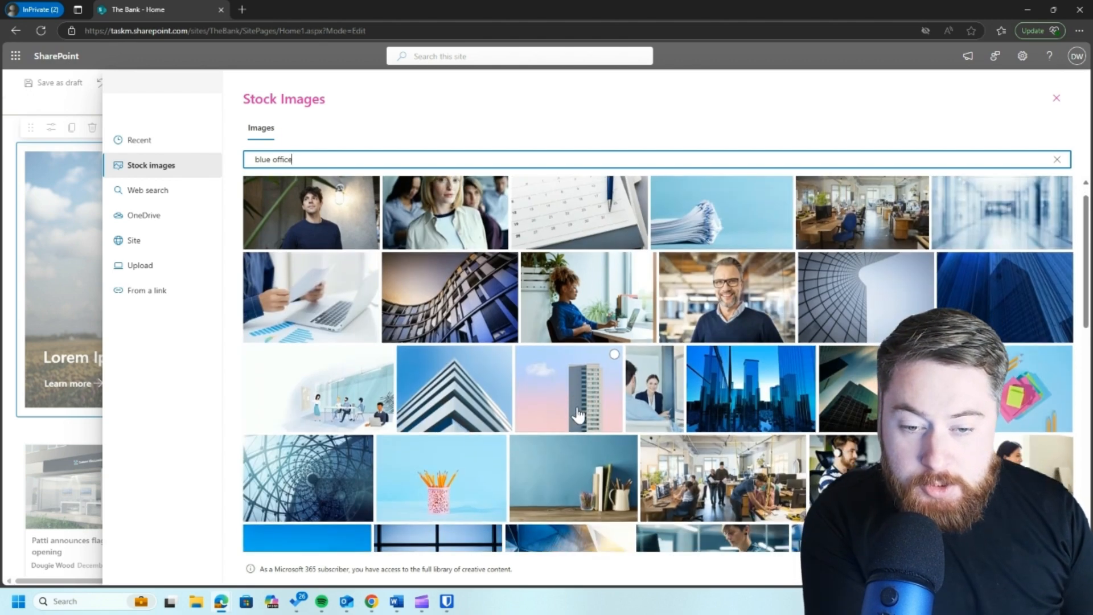
scroll(down, 3)
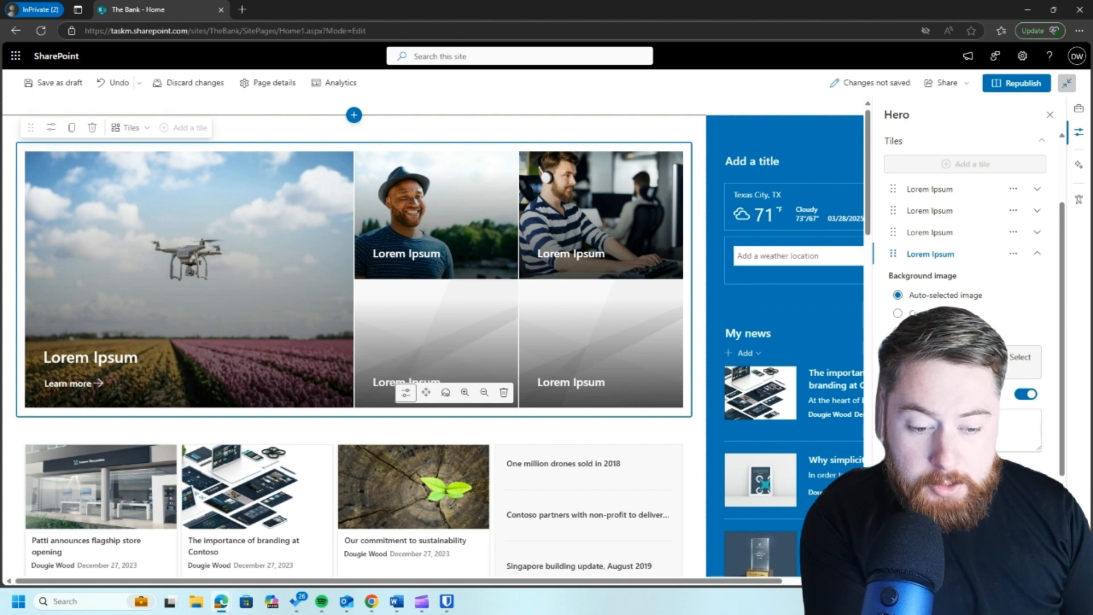
Give the next tile a blue building photo from the stock image library.
click(1018, 357)
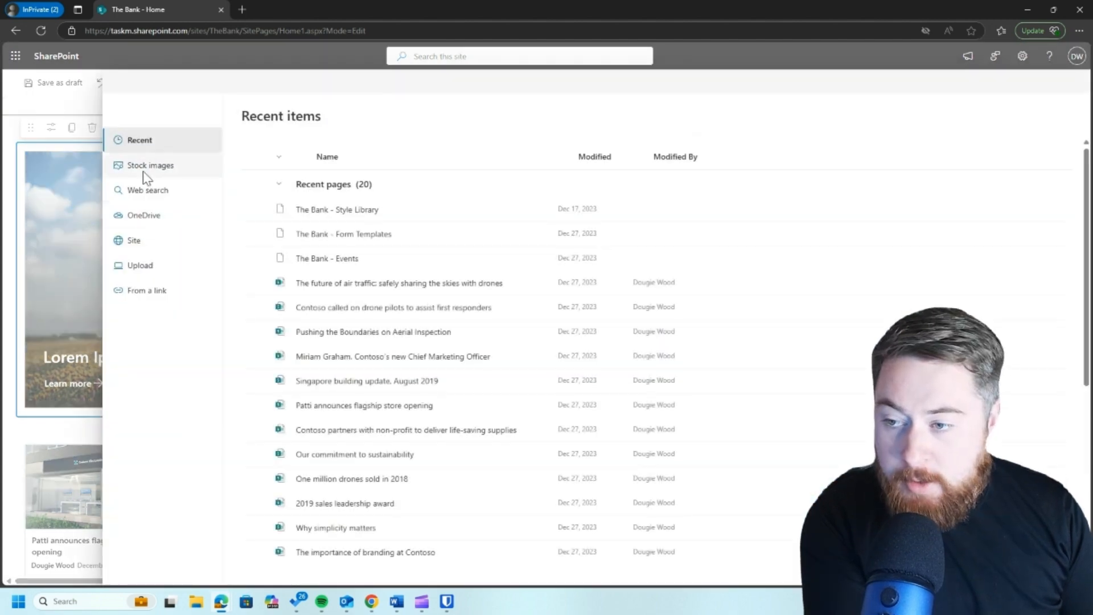
click(151, 164)
text(blue building)
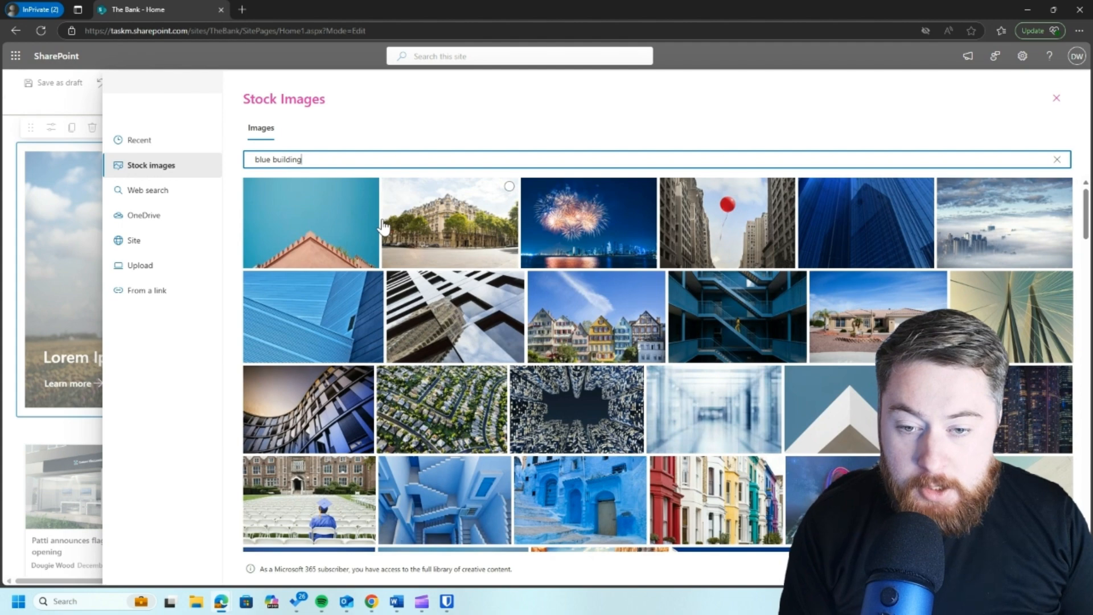
scroll(down, 3)
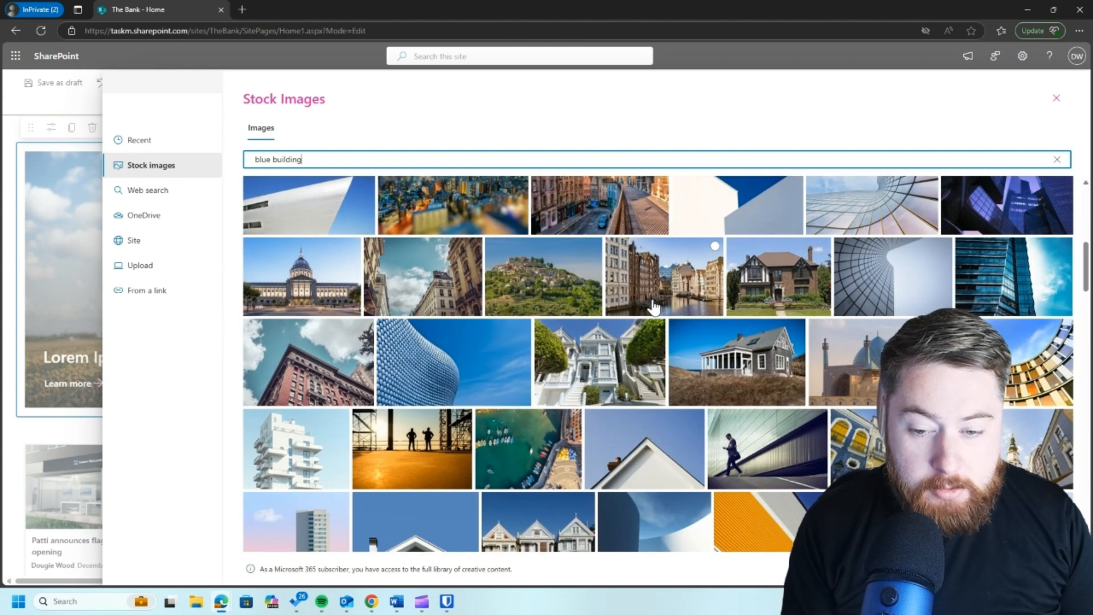
scroll(down, 3)
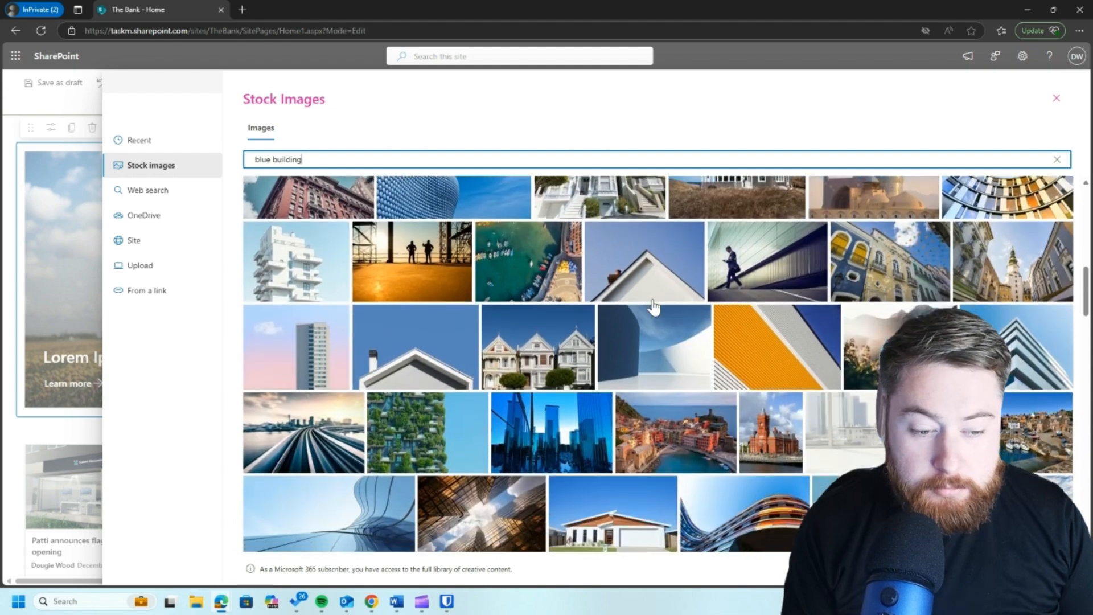
scroll(down, 3)
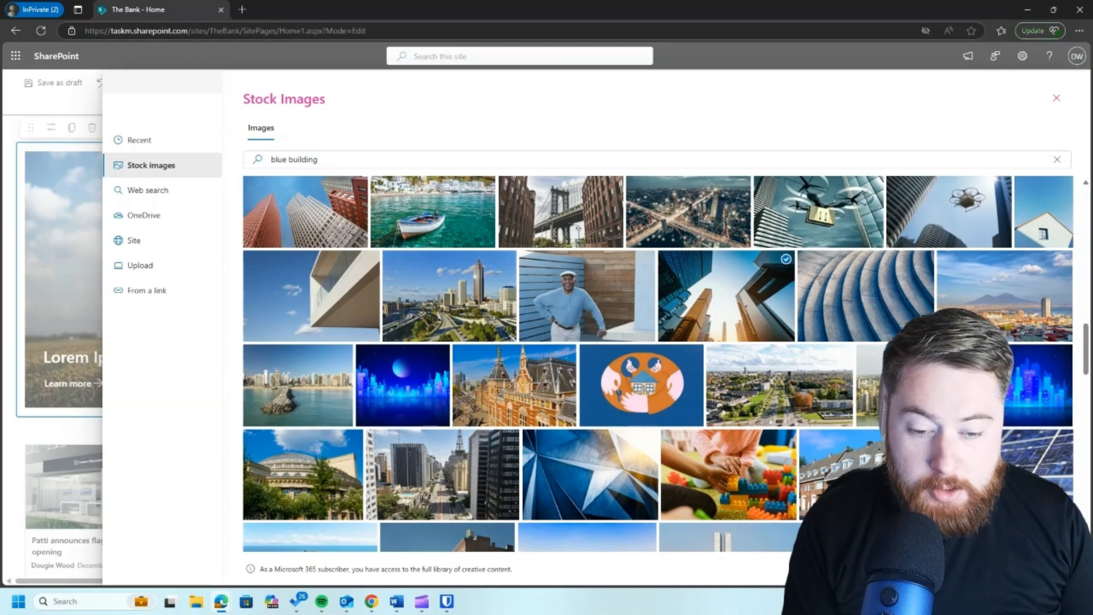
click(1056, 98)
text(b)
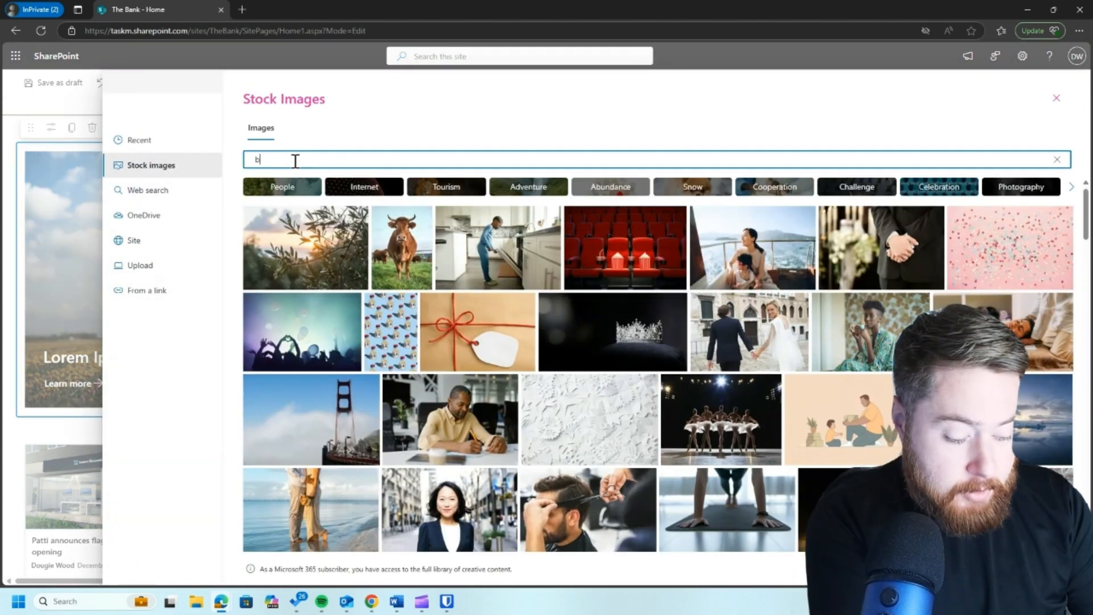
Search 'blue' again and set the large tile to a blue stock-market photo.
text(lue bank)
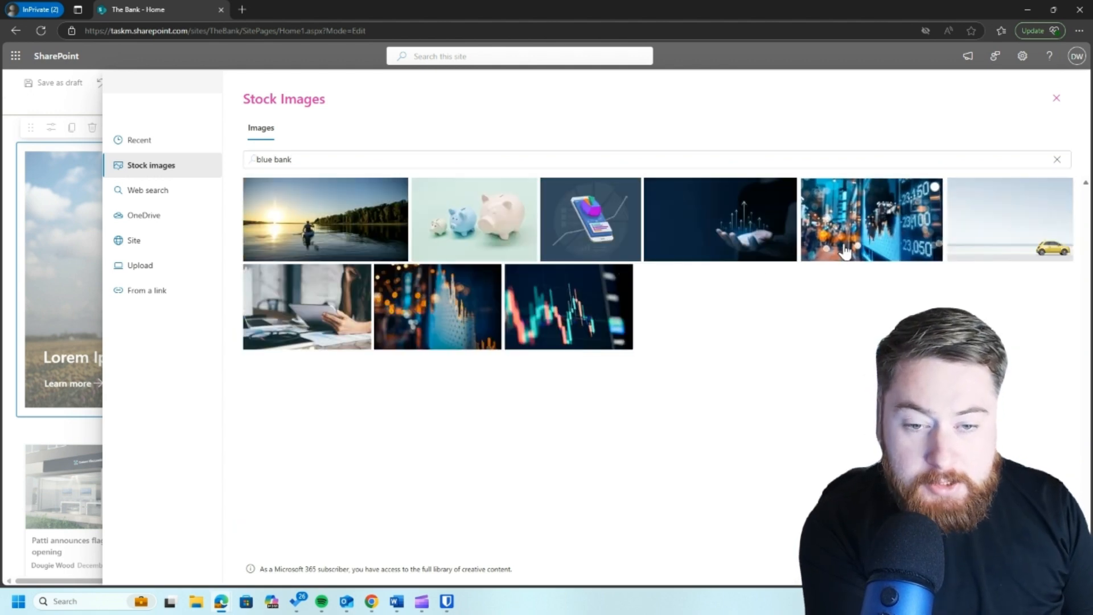
click(870, 219)
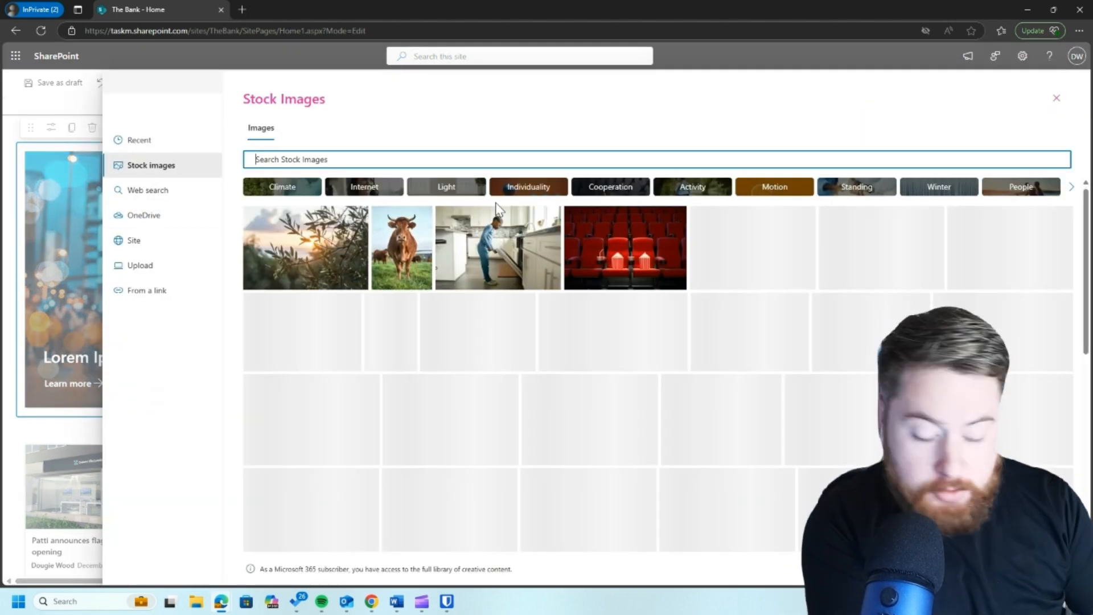
text(Blue)
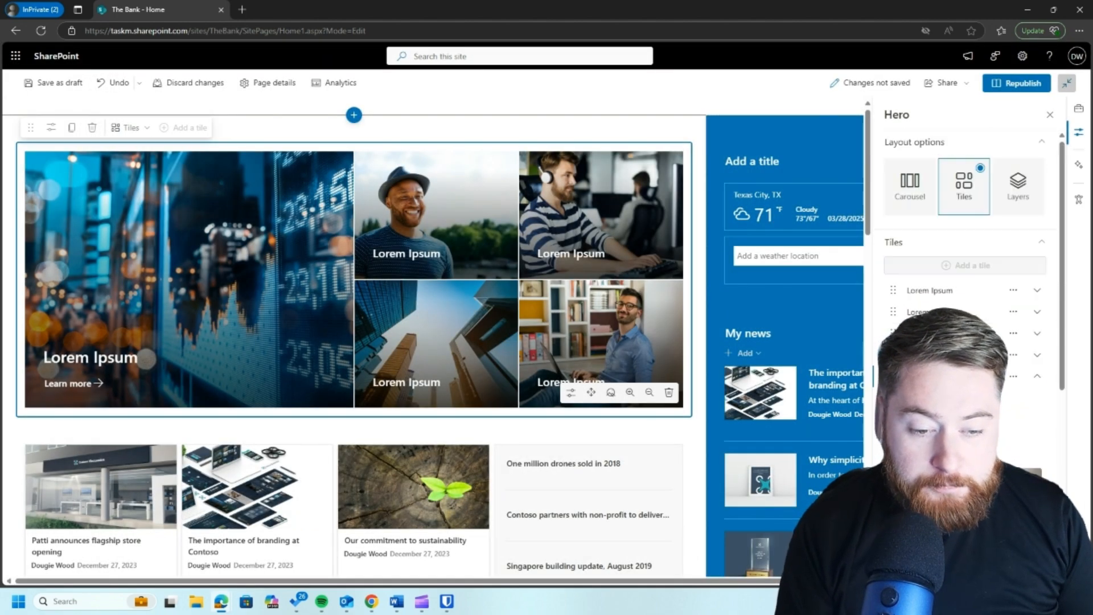
Switch the Hero to Carousel layout and give the second slide a different style.
click(909, 185)
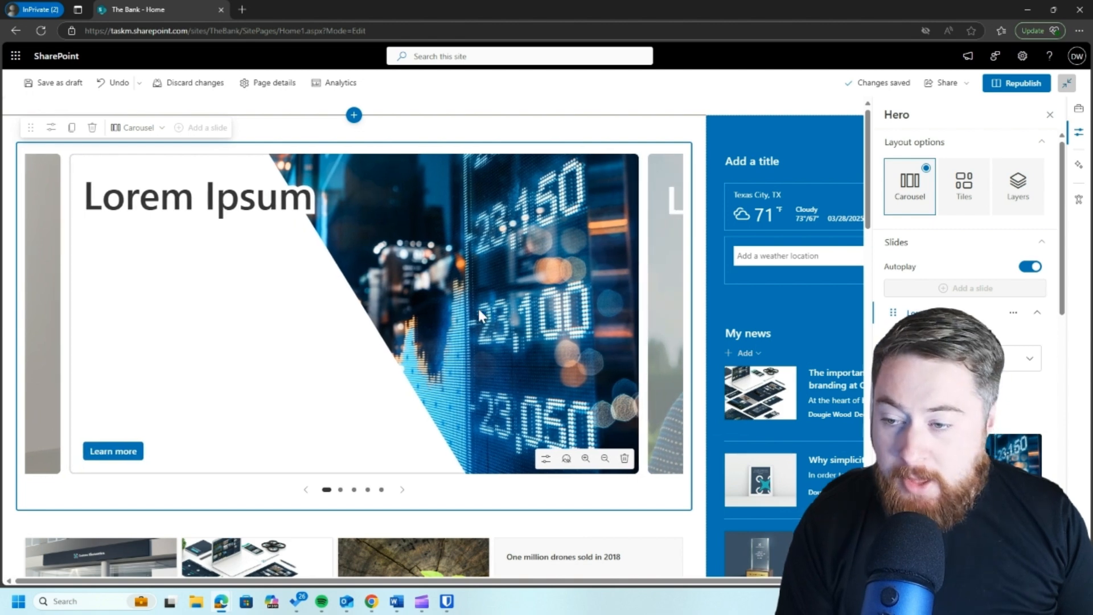
mouse_move(558, 418)
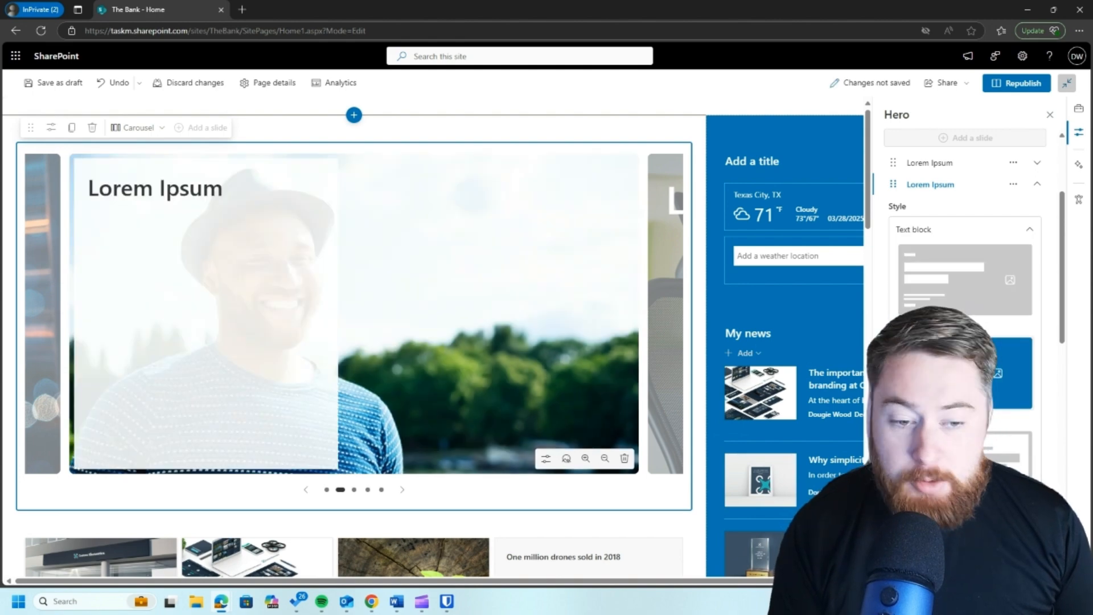
click(964, 229)
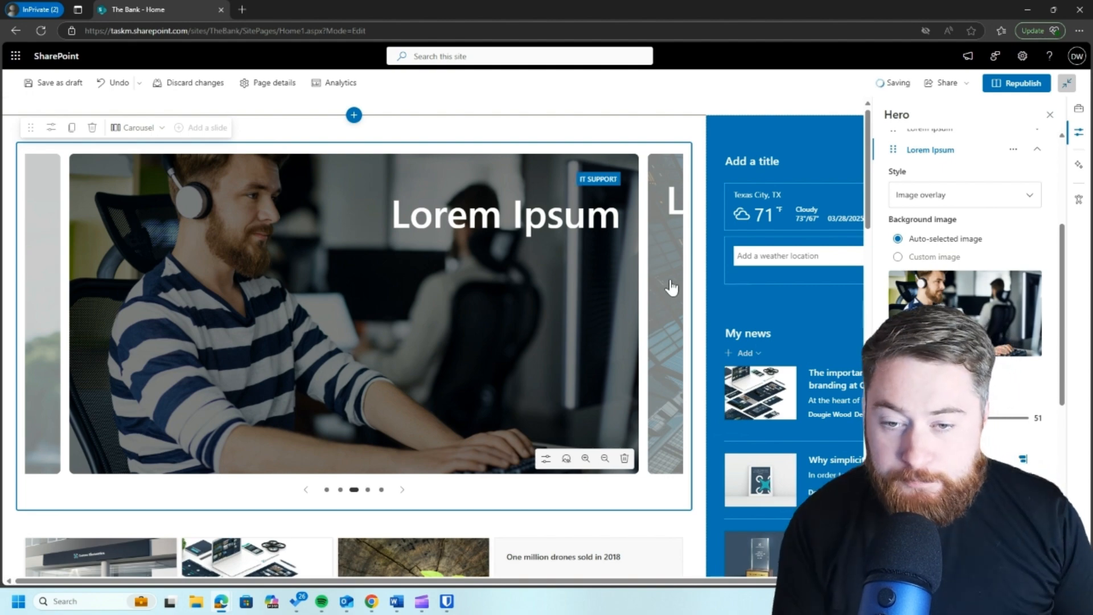
Advance to the building slide, open its style options and add the description 'This is some more text'.
click(402, 489)
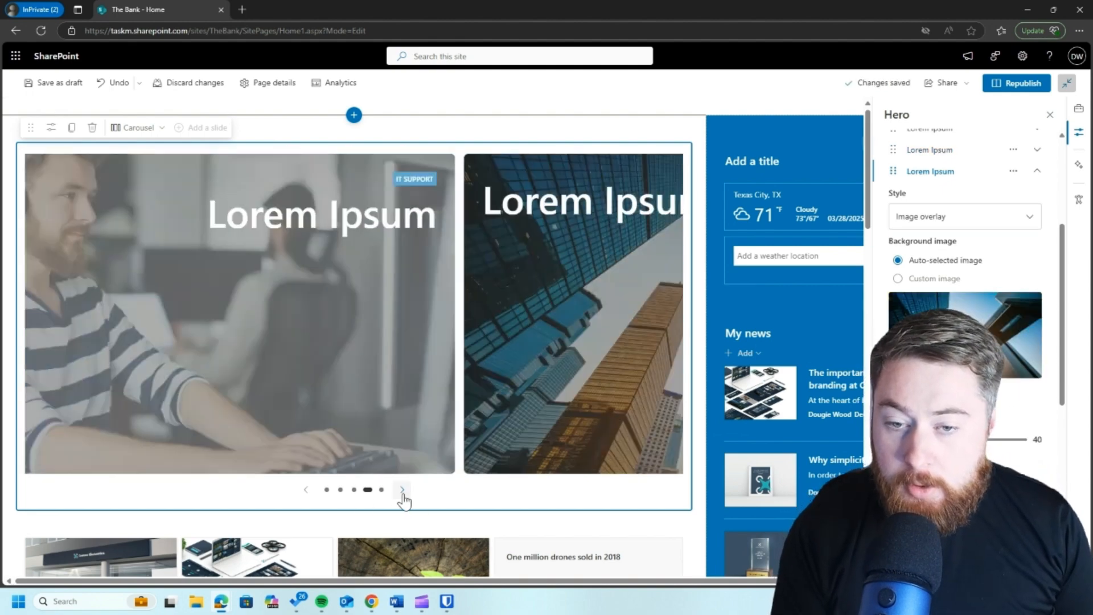
click(402, 489)
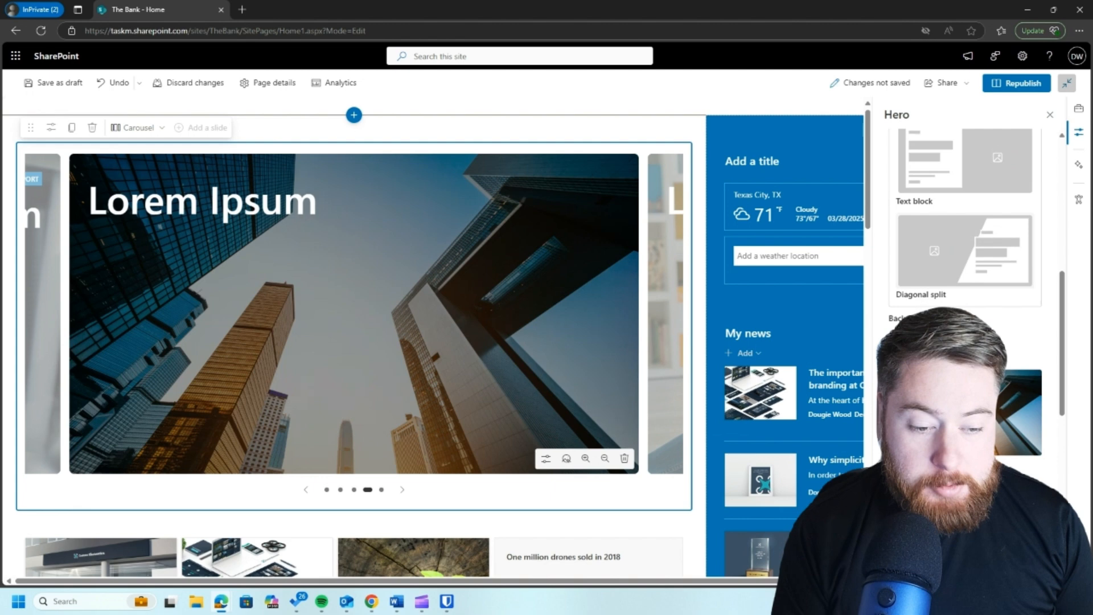
scroll(down, 3)
text(Offices)
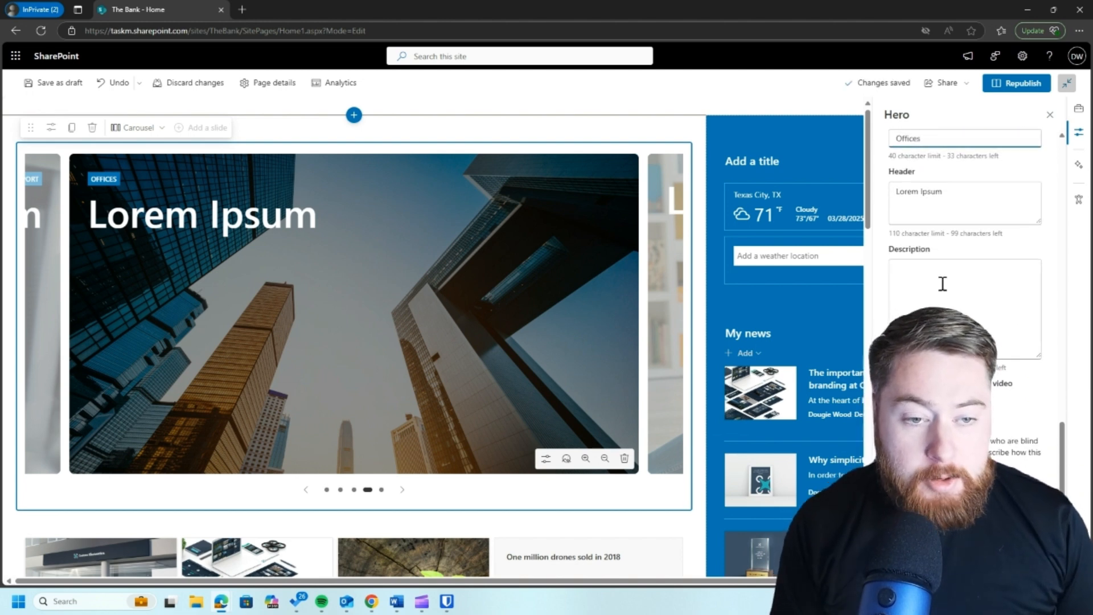
text(This is)
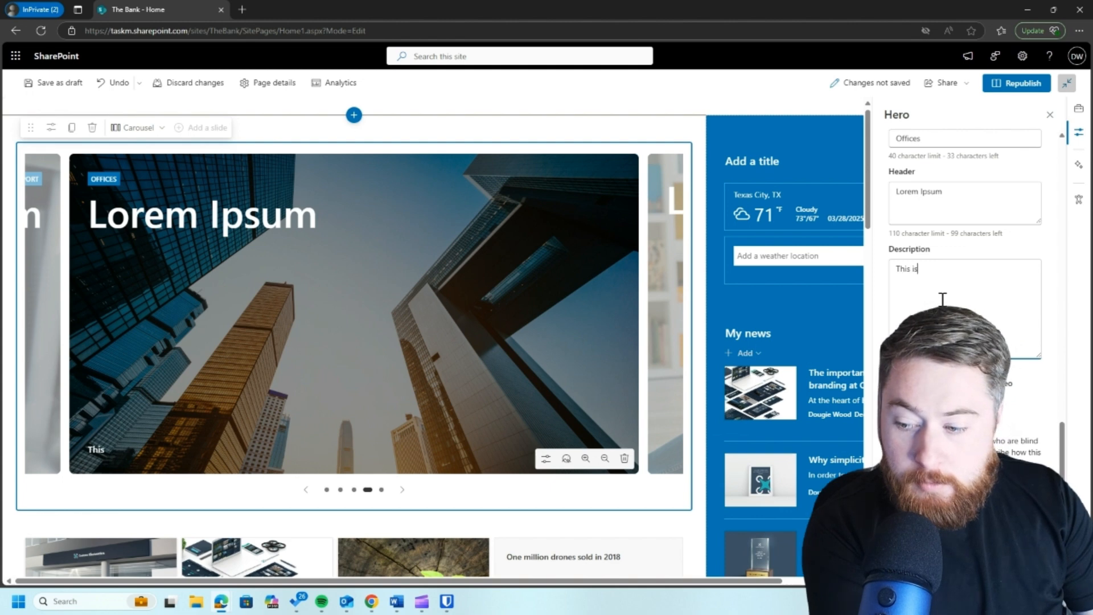
text(some more)
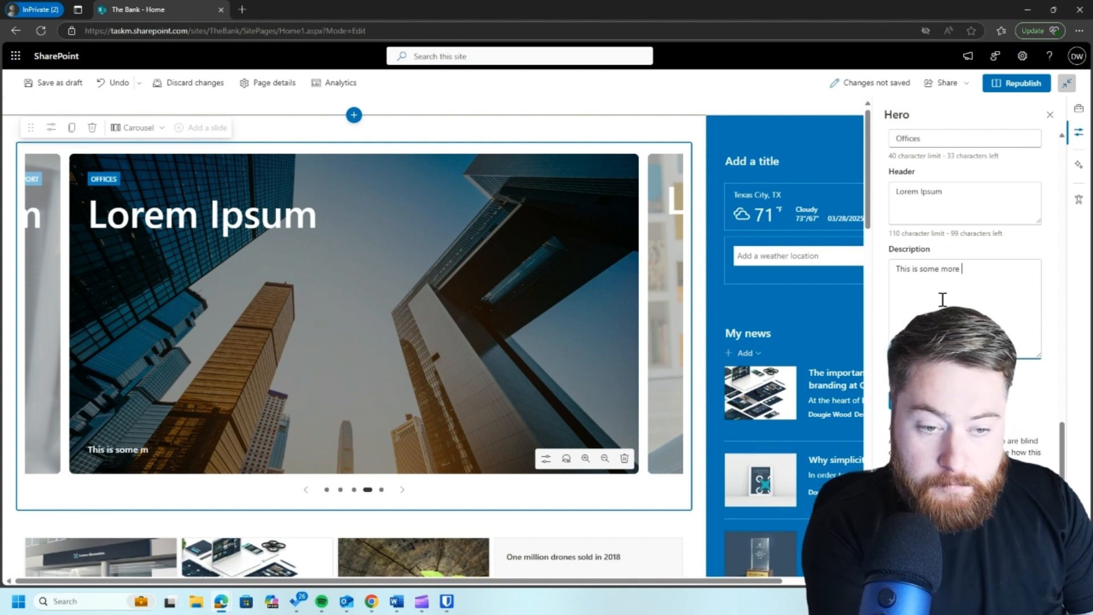
text(text)
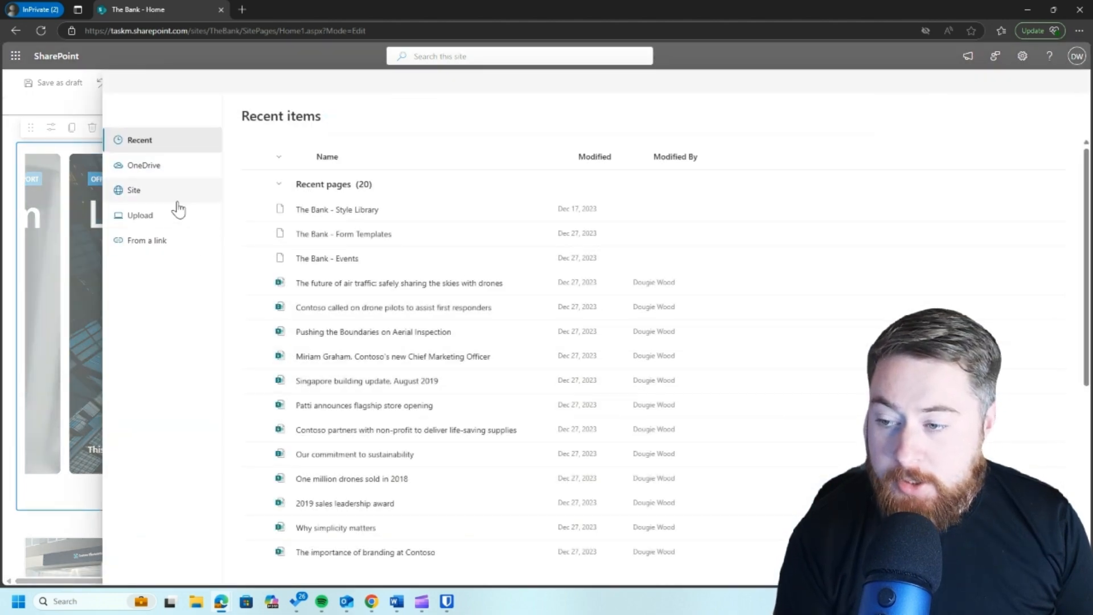
click(147, 240)
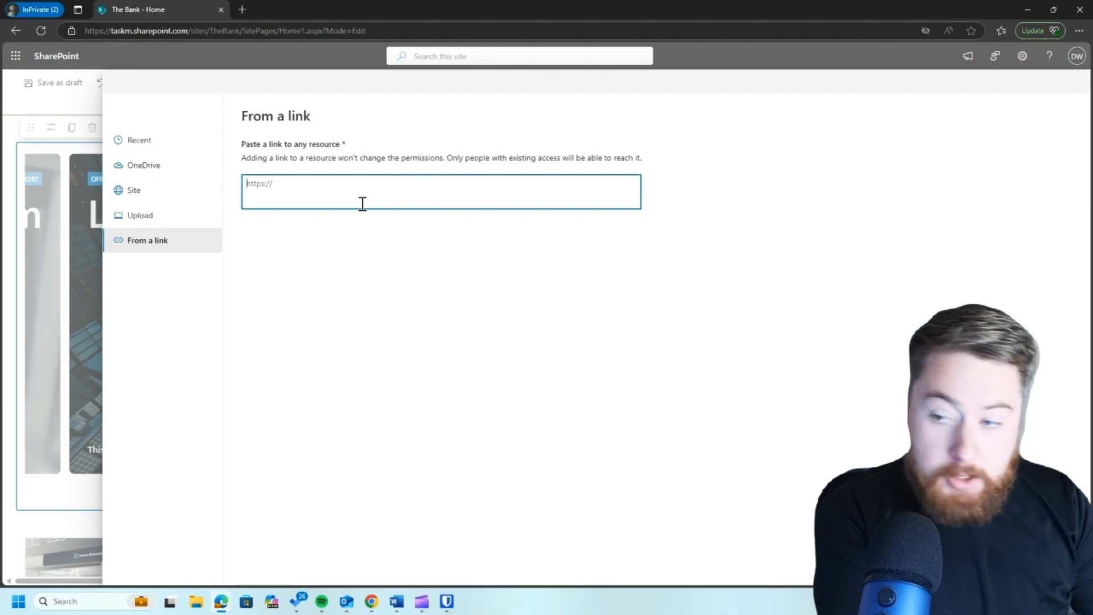
text(www.m)
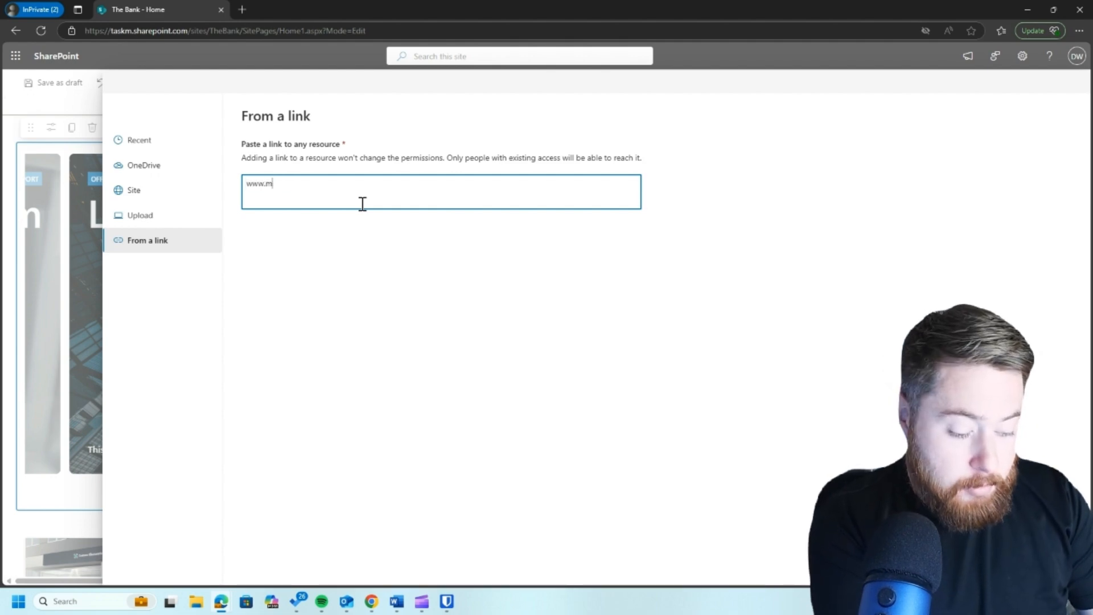
text(icrosoft.com)
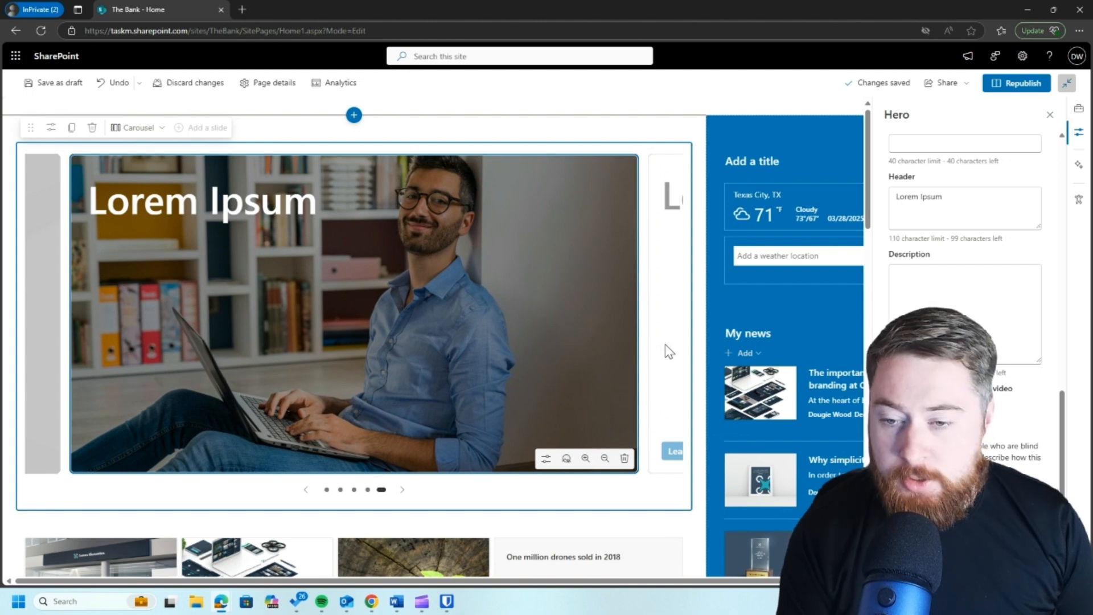
Republish the homepage so the updated blue Hero carousel goes live.
scroll(down, 3)
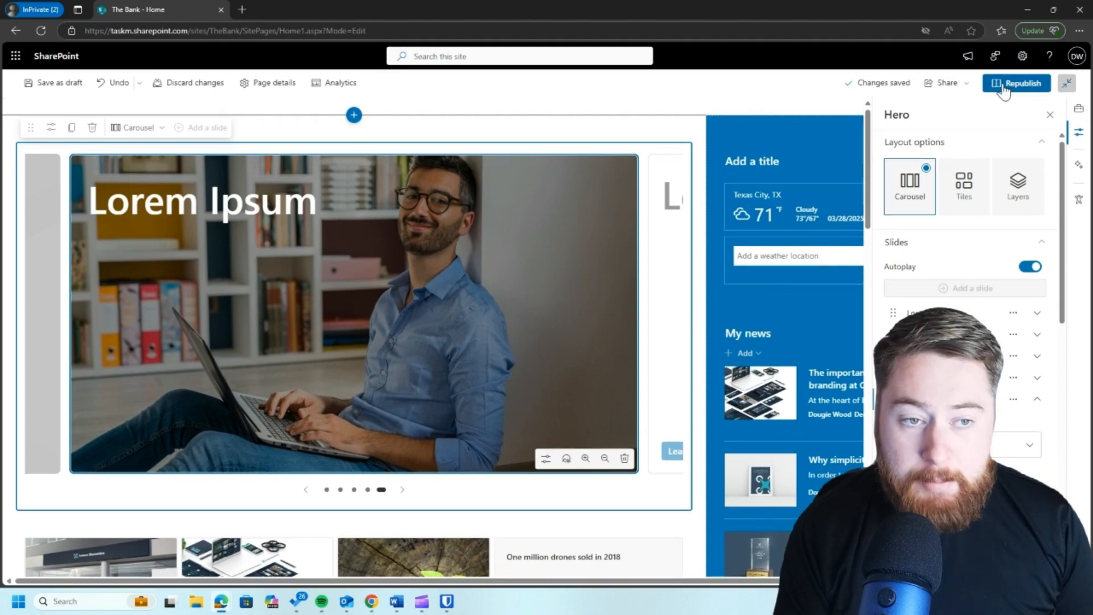
click(1016, 82)
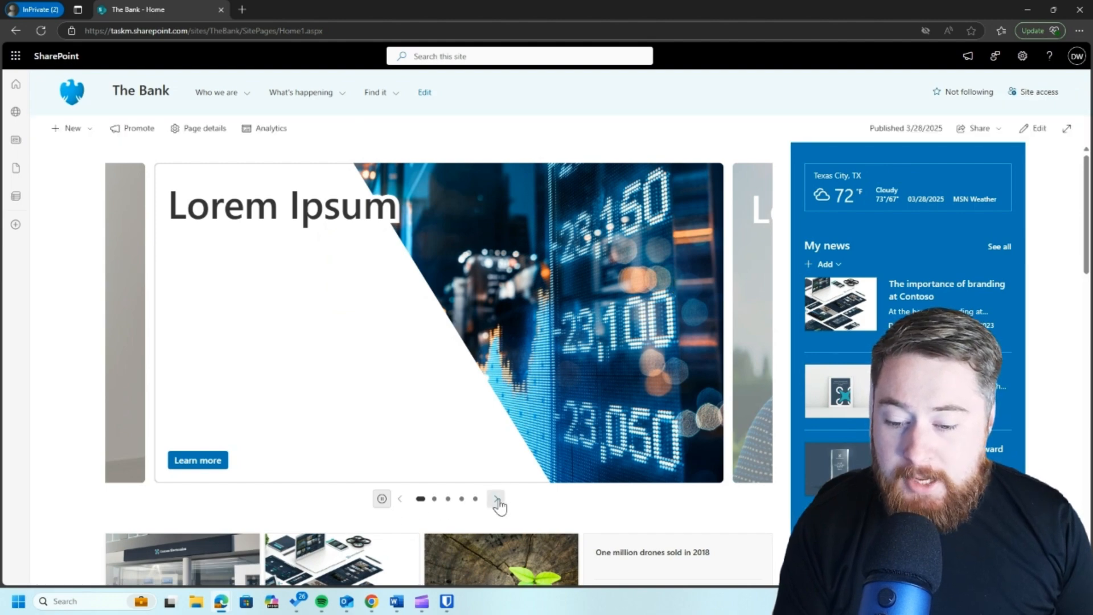
click(495, 499)
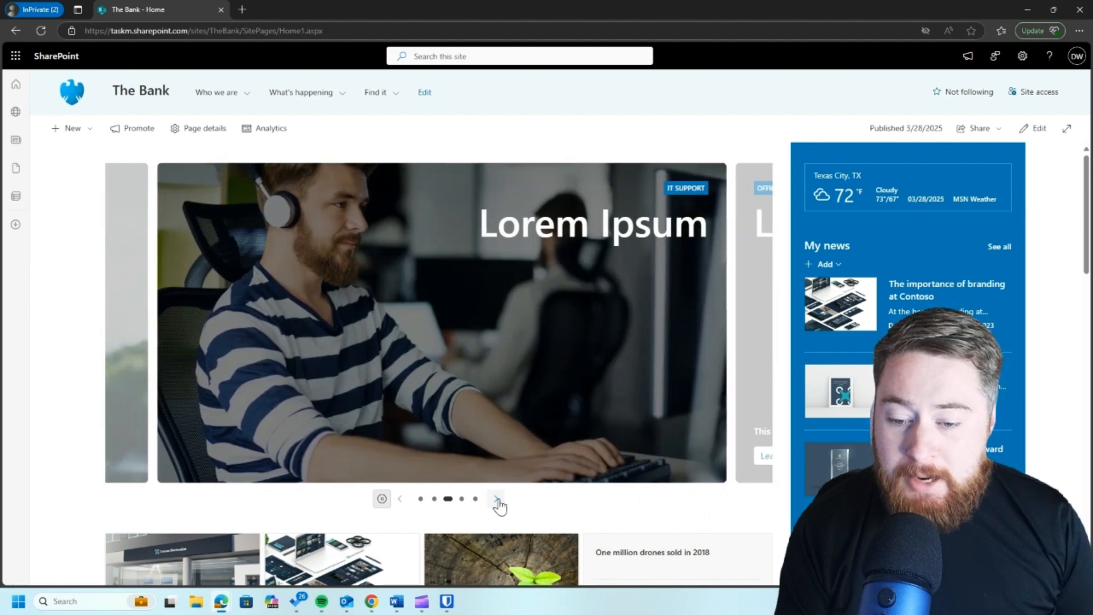
click(497, 498)
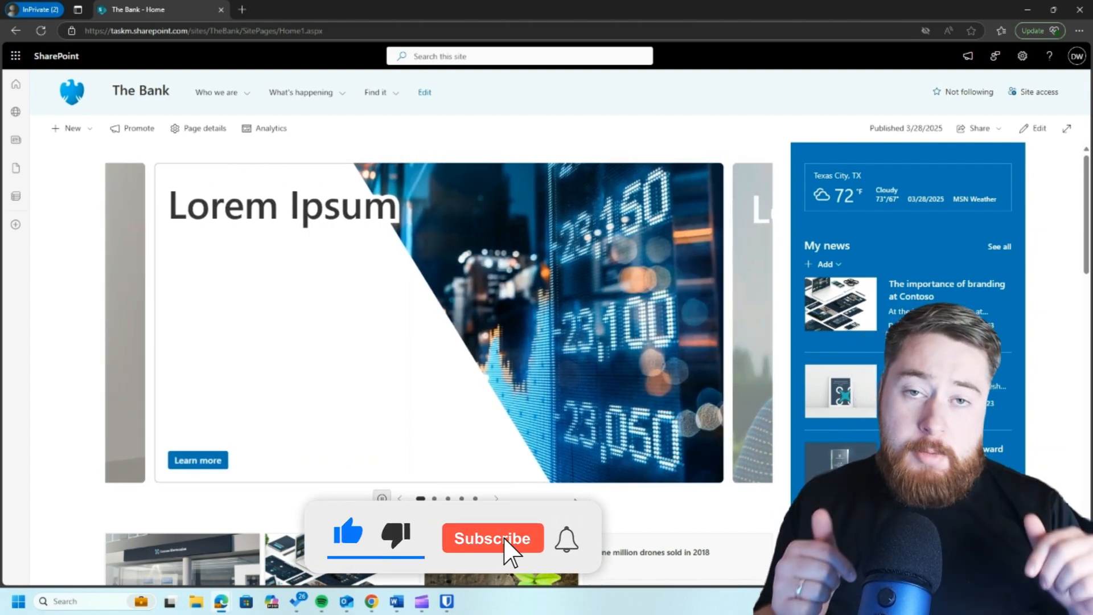
click(492, 539)
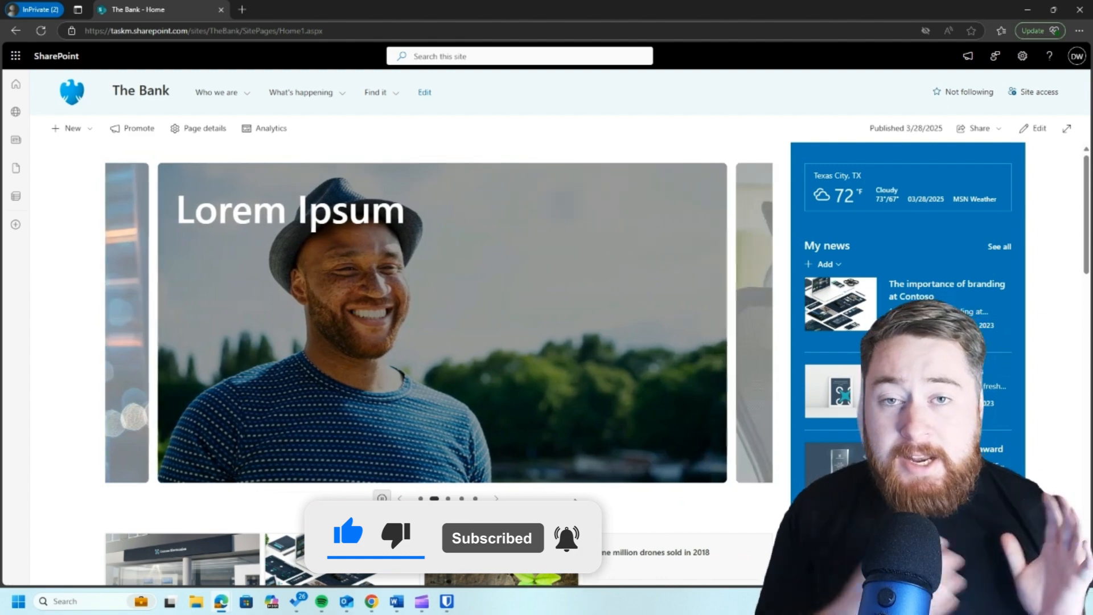